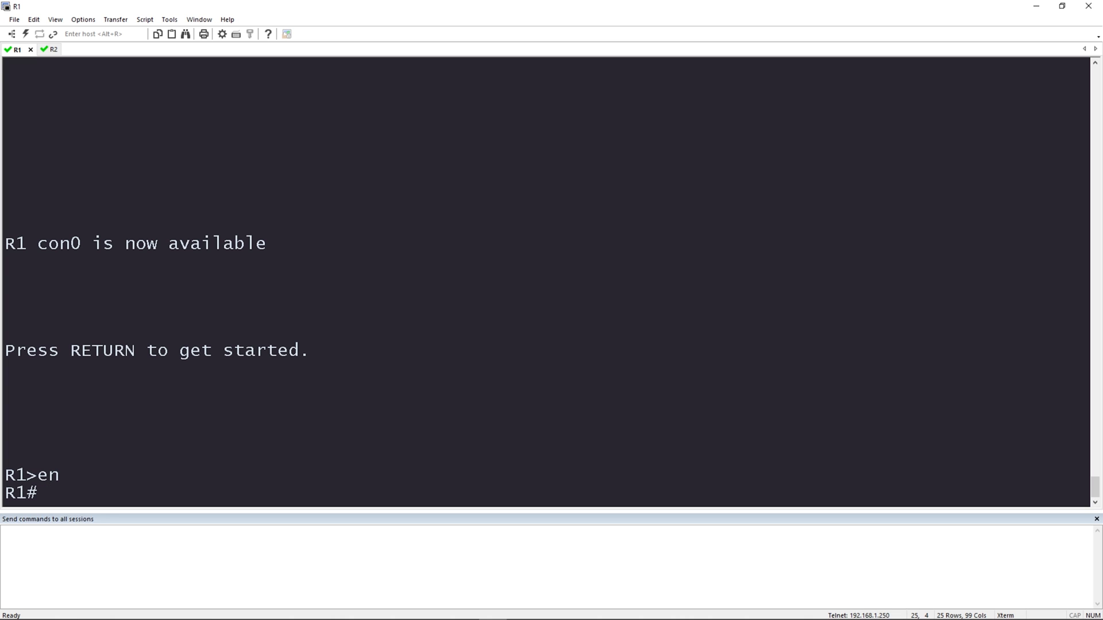
Step: List R1's up interfaces and IP aliases, then copy its five alias addresses 1.1.1.1 through 11.11.11.11
type("sh ip int b")
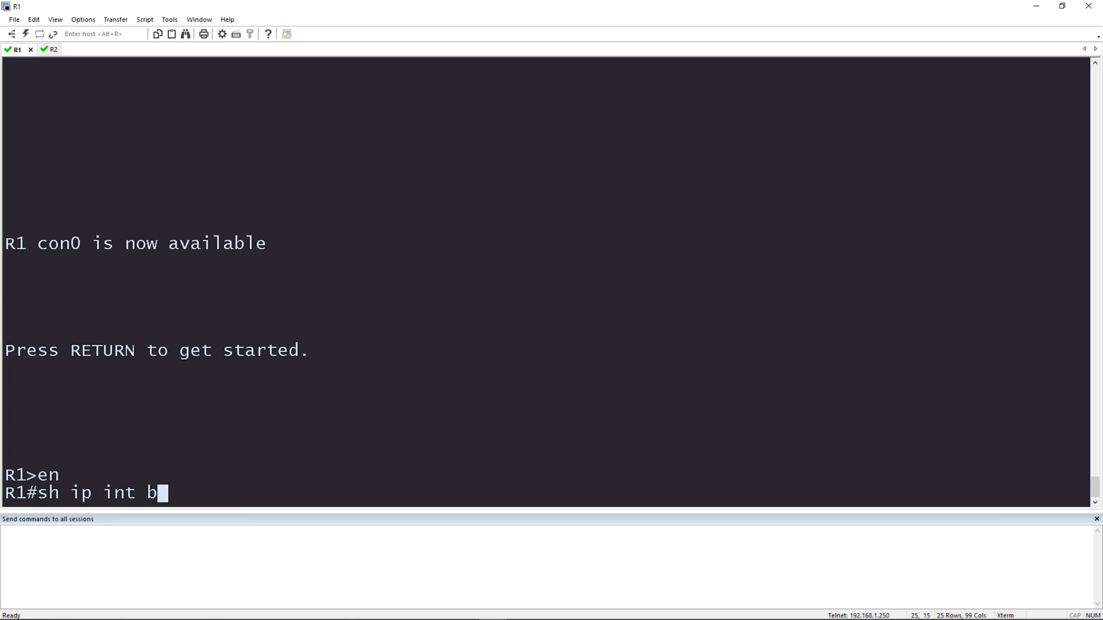
type("ri | ex una")
type("sh ip aliases")
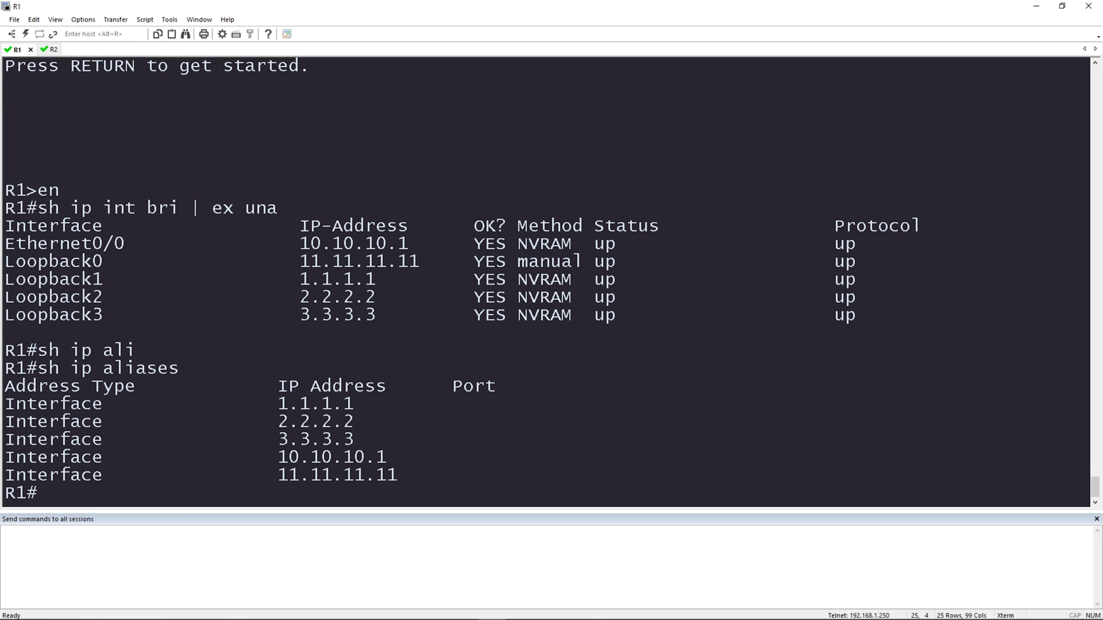
mouse_move(309, 255)
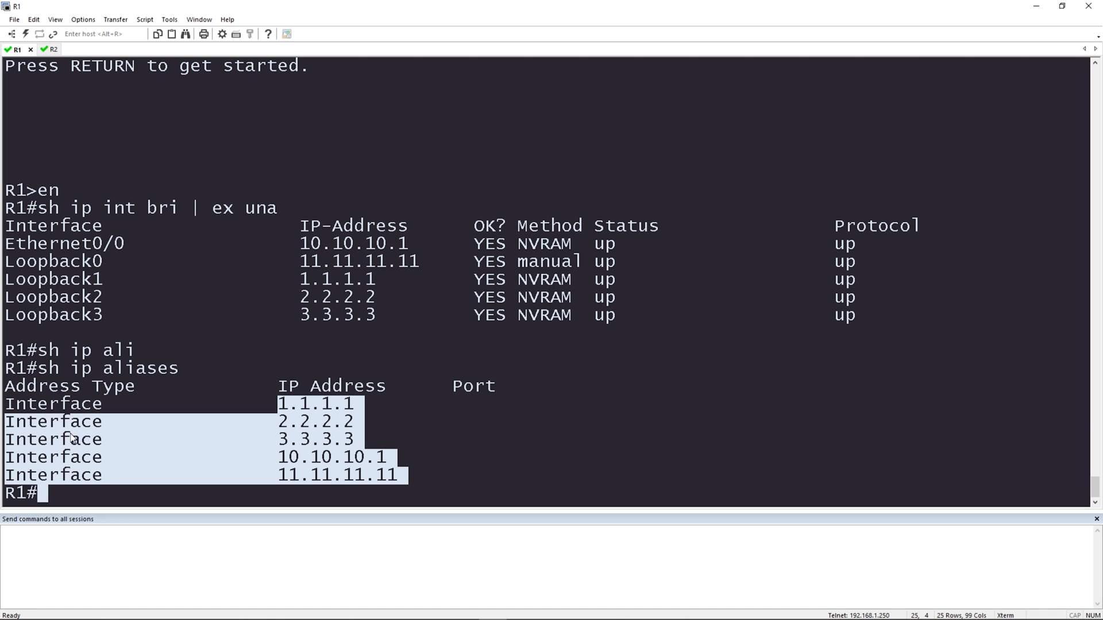
left_click(275, 394)
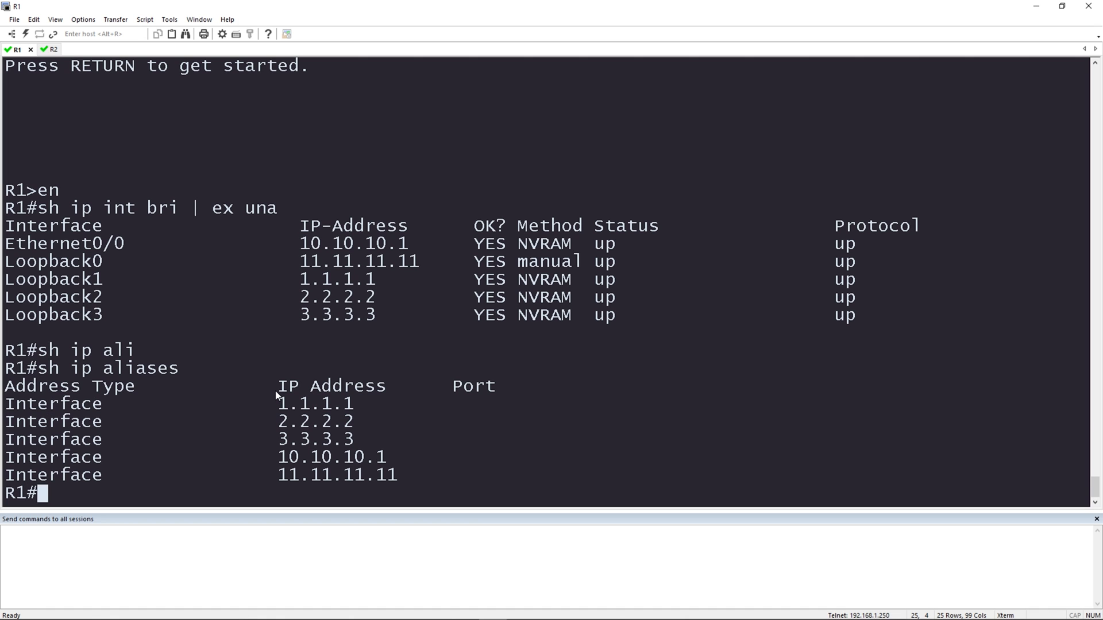
mouse_move(280, 404)
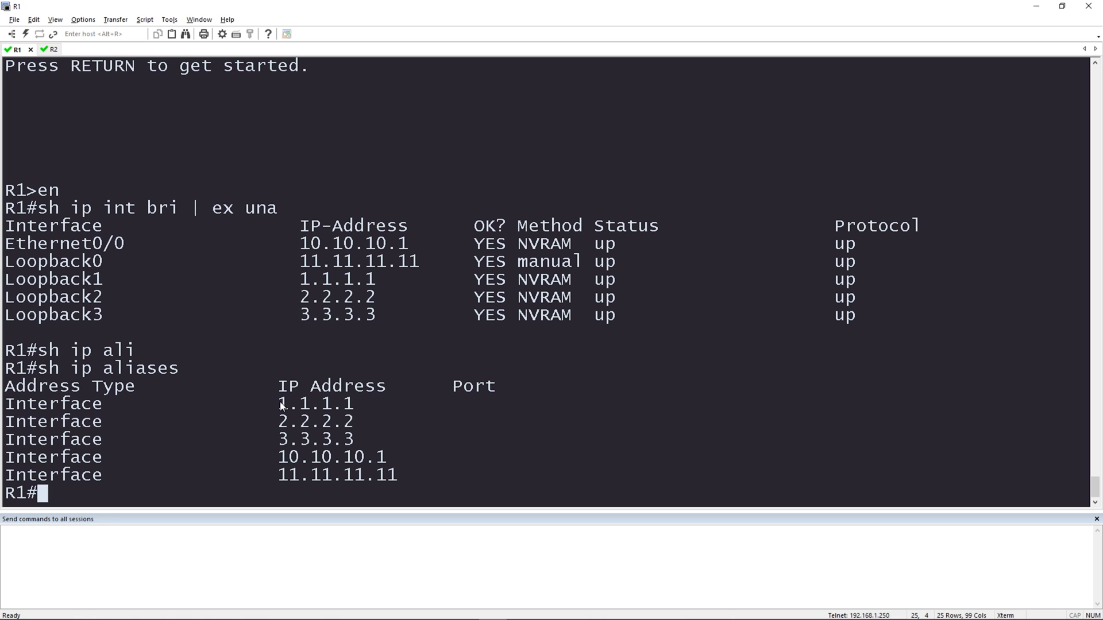
left_click_drag(278, 398, 406, 464)
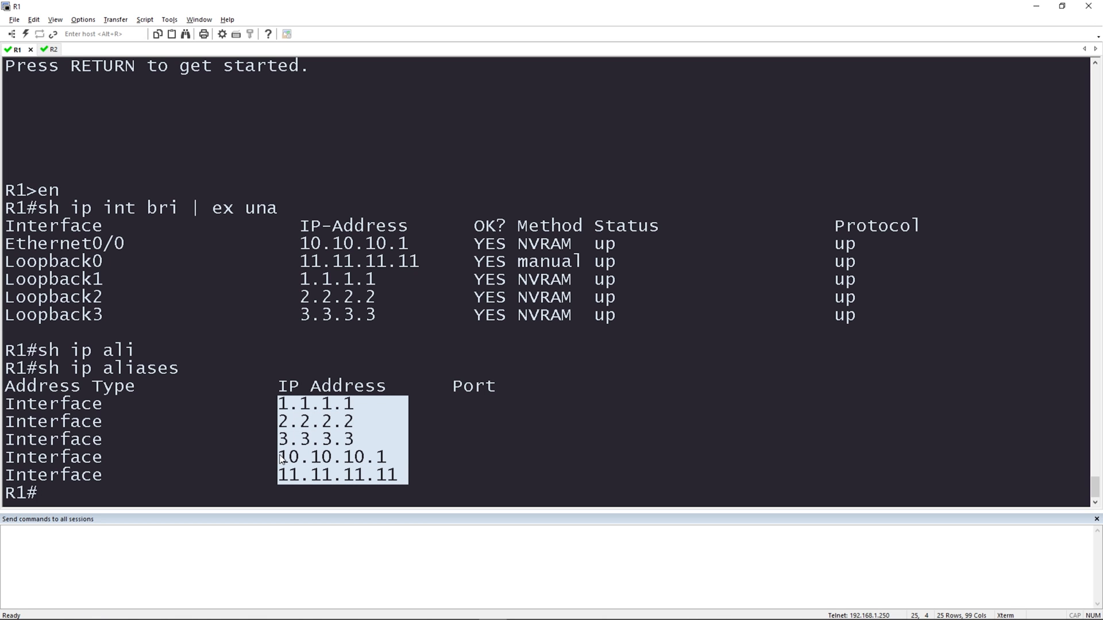
left_click(34, 20)
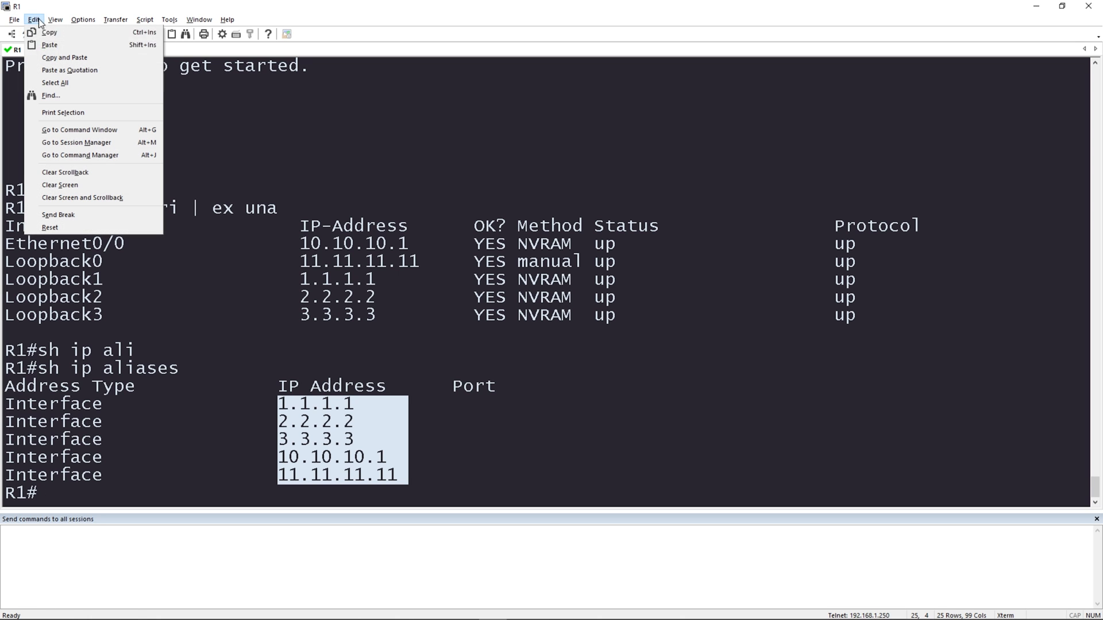
mouse_move(48, 33)
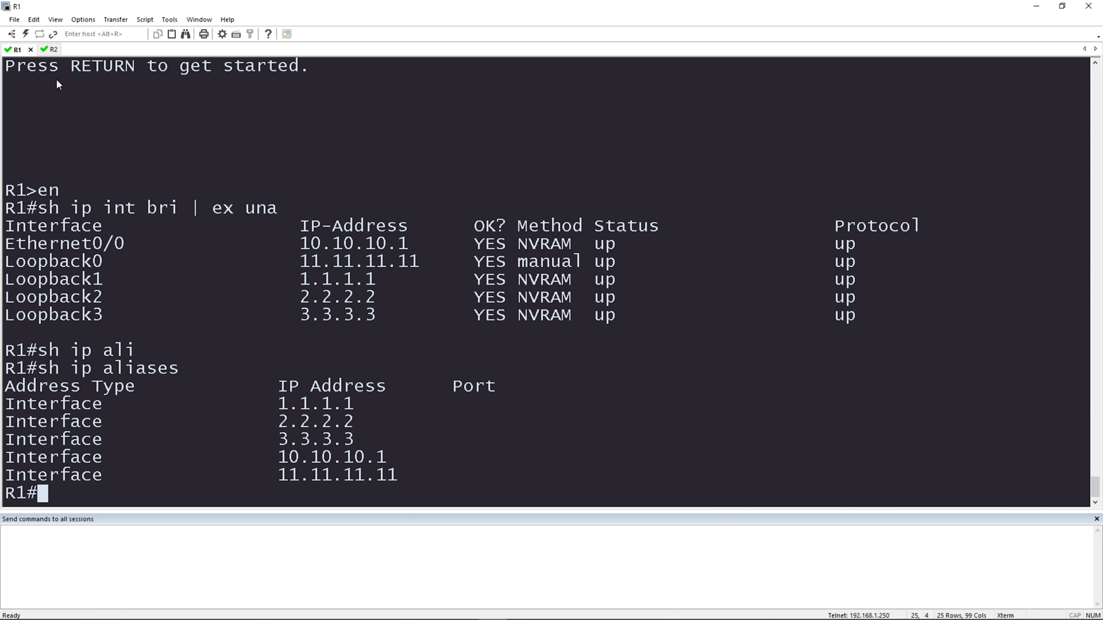
Step: On R2 list up interfaces and IP aliases, then copy its five alias addresses
left_click(42, 49)
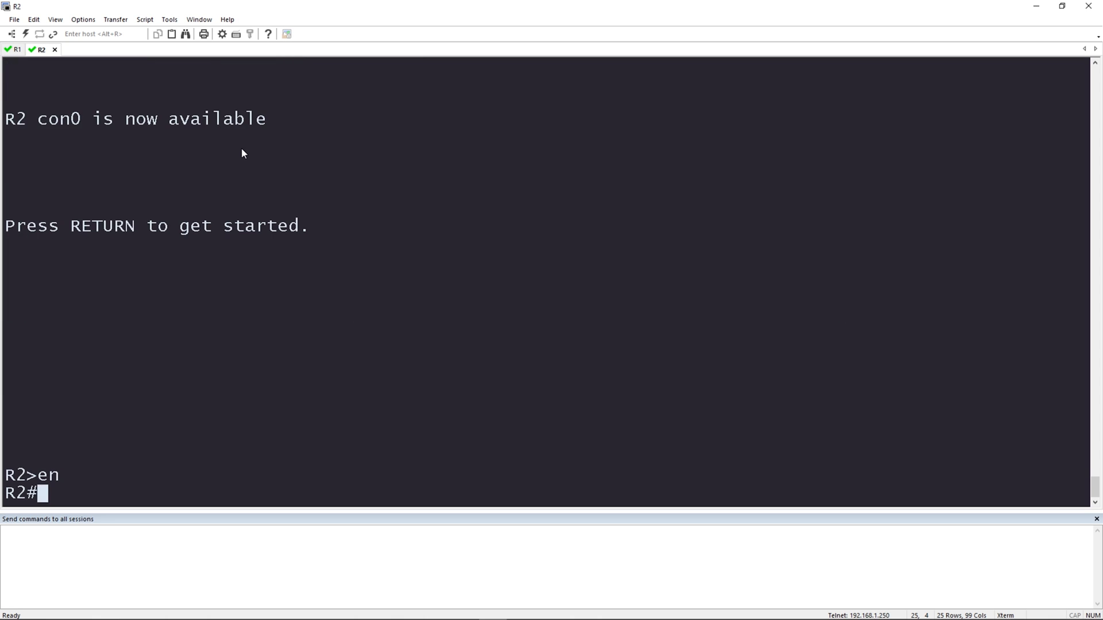
type("sh ip int bri | ex una")
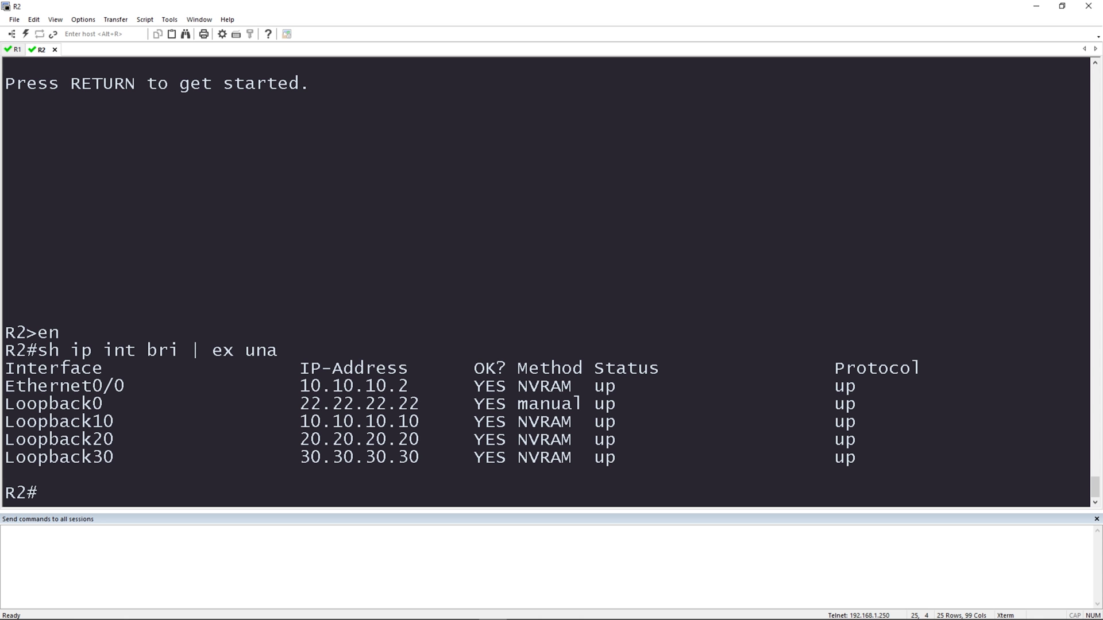
type("sh ip aliases")
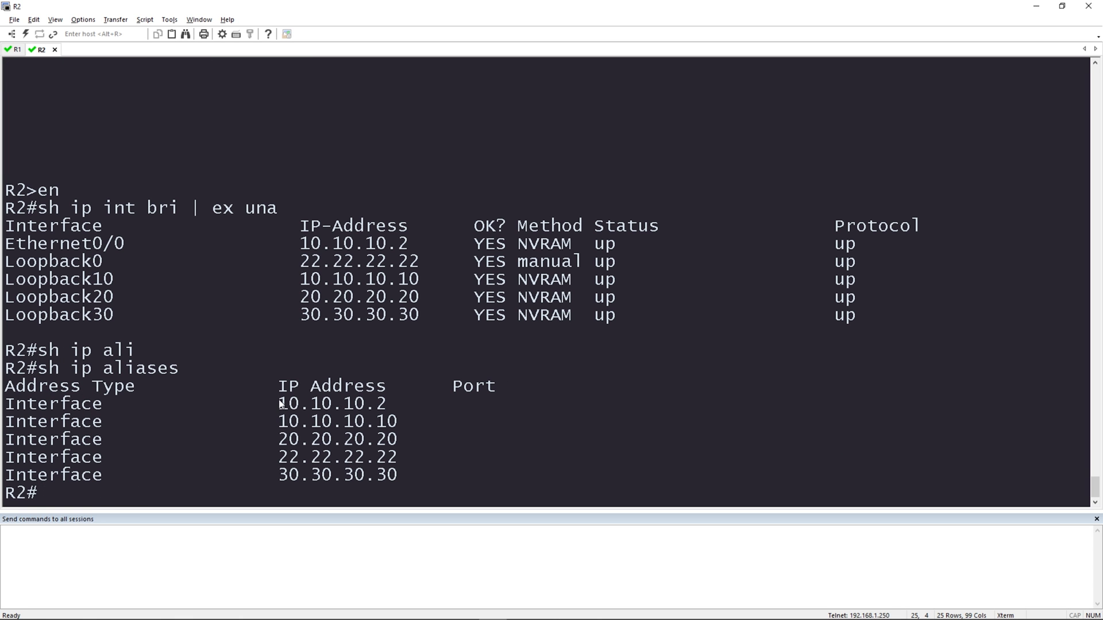
left_click_drag(280, 403, 396, 482)
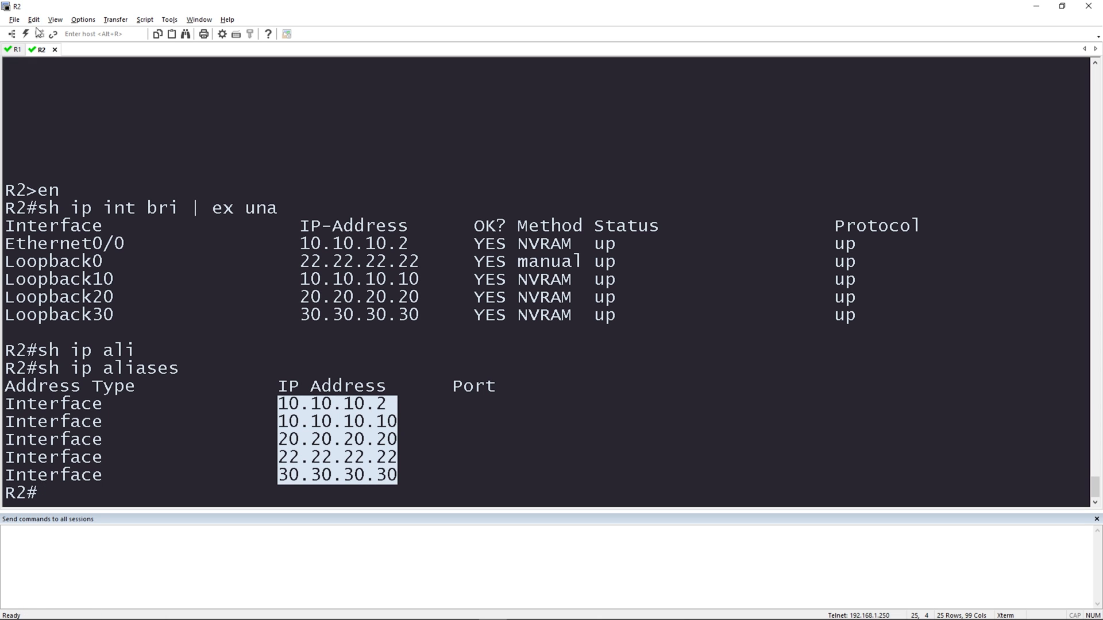
left_click(33, 19)
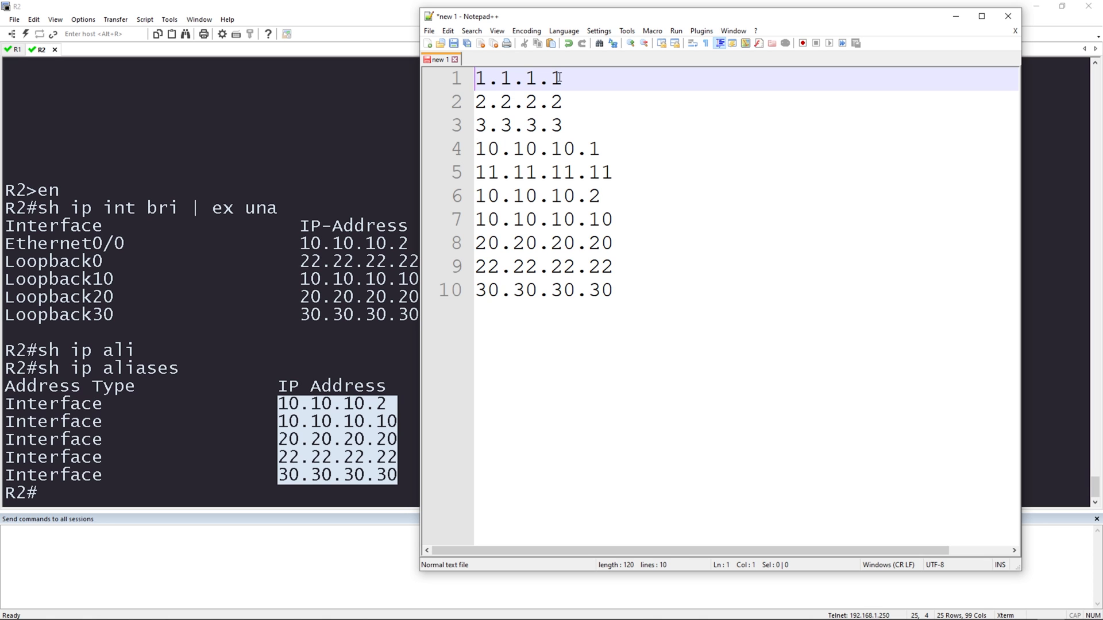
Step: Add 'tclsh' and 'foreach address {' above the ten pasted addresses
type("tclsh")
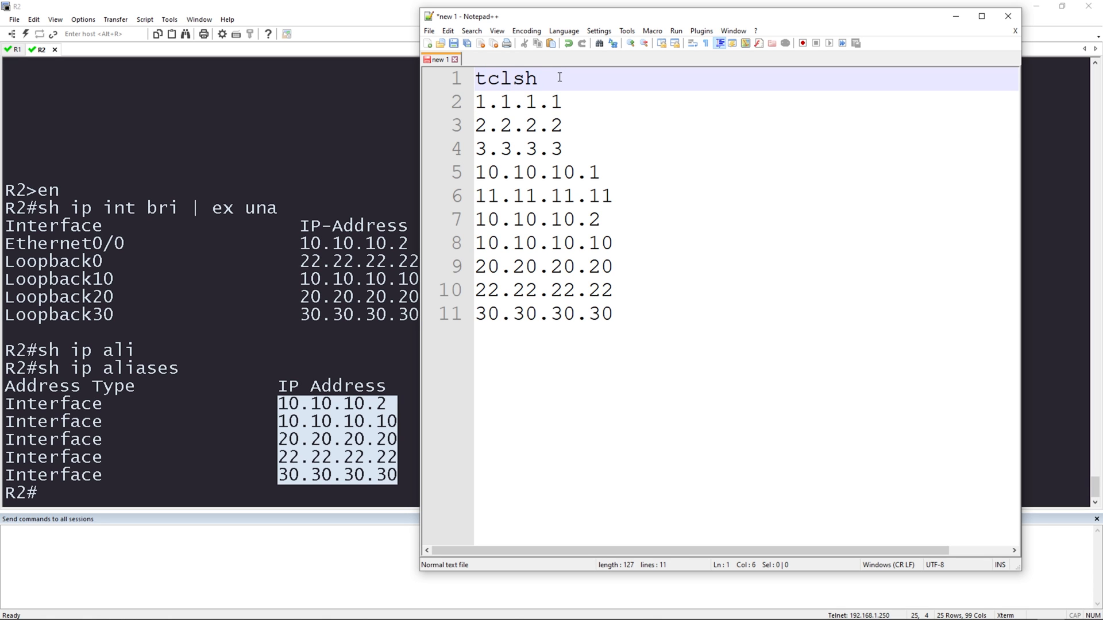
key("Enter")
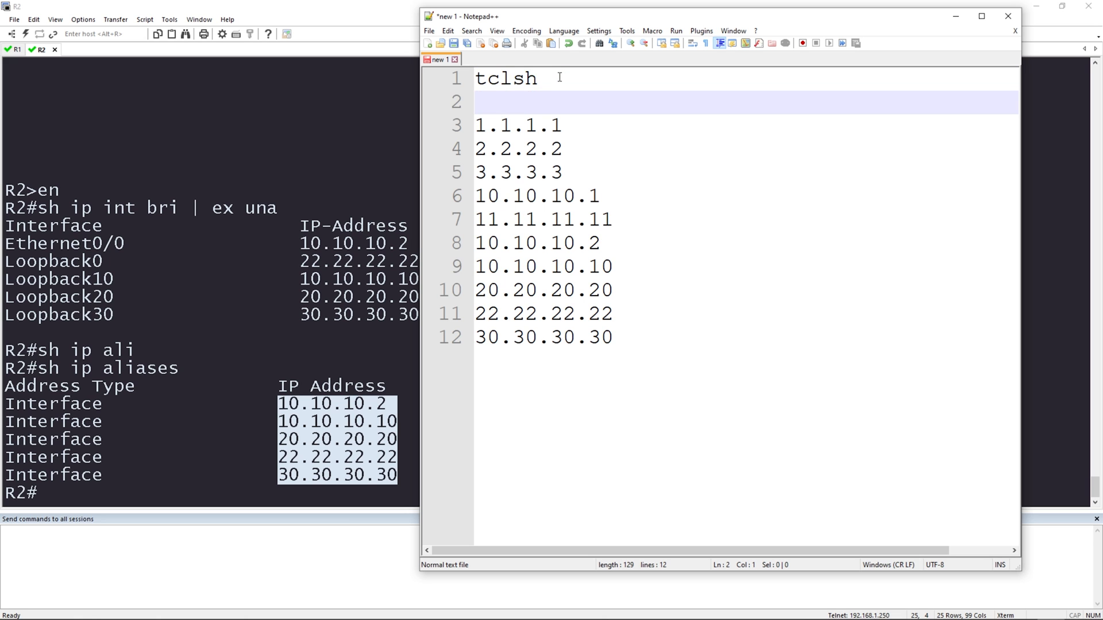
type("foreach ad")
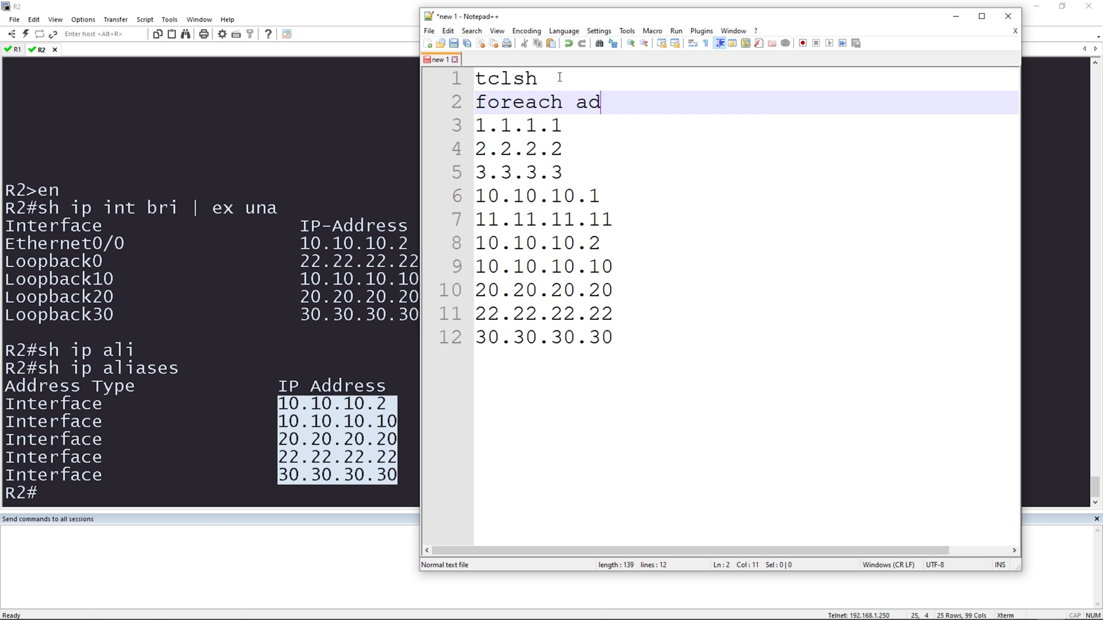
type("dress")
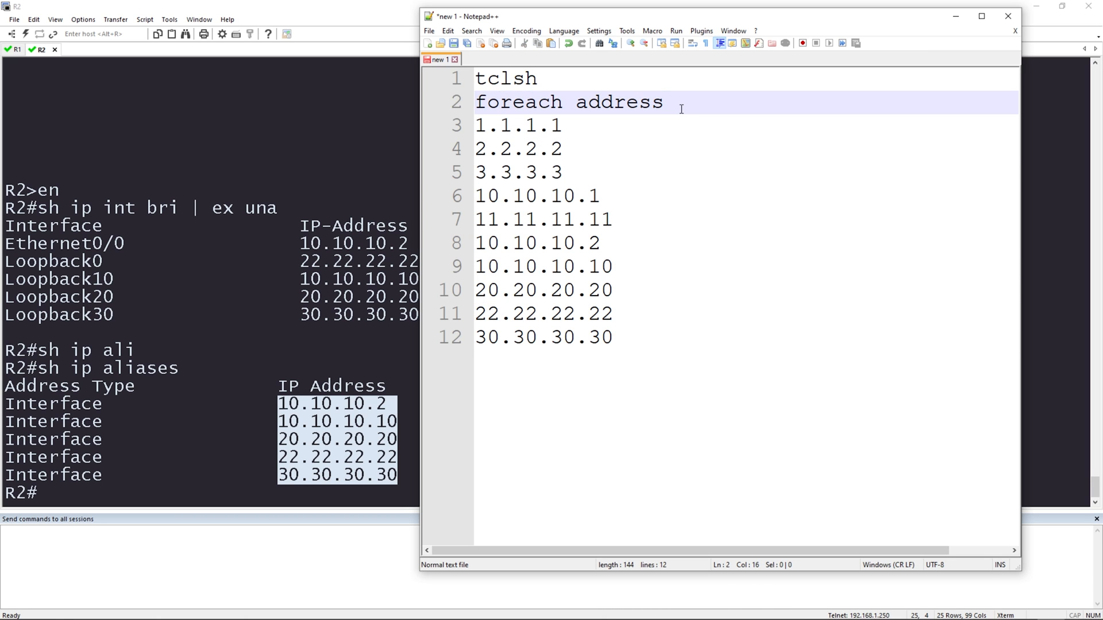
type("{")
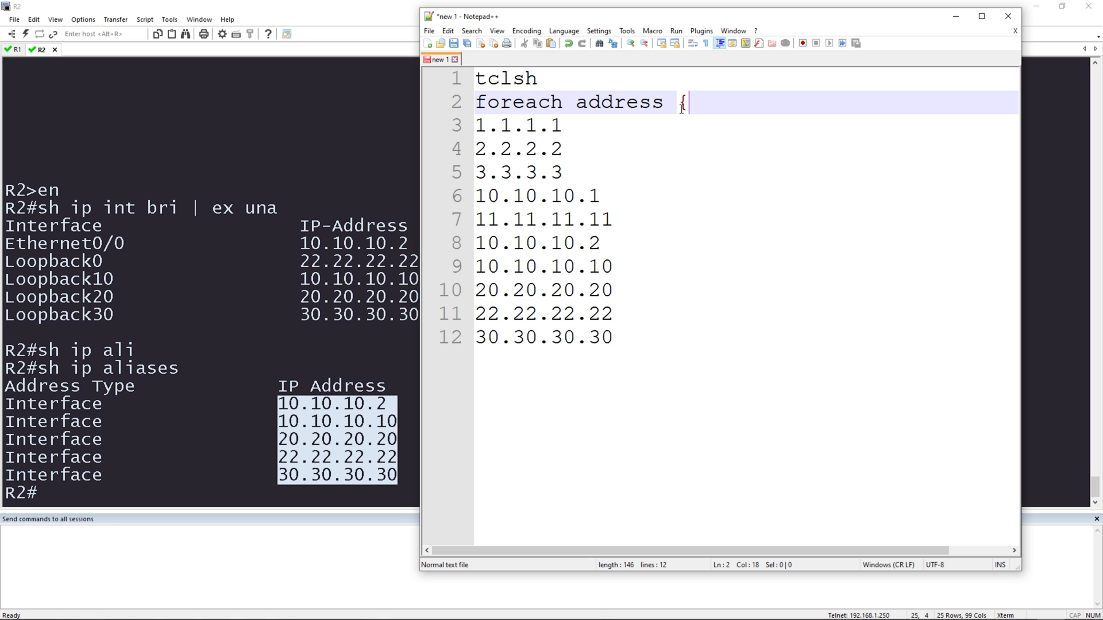
Step: Close the address list with '} {' and add 'ping $address' after the last address
left_click(616, 337)
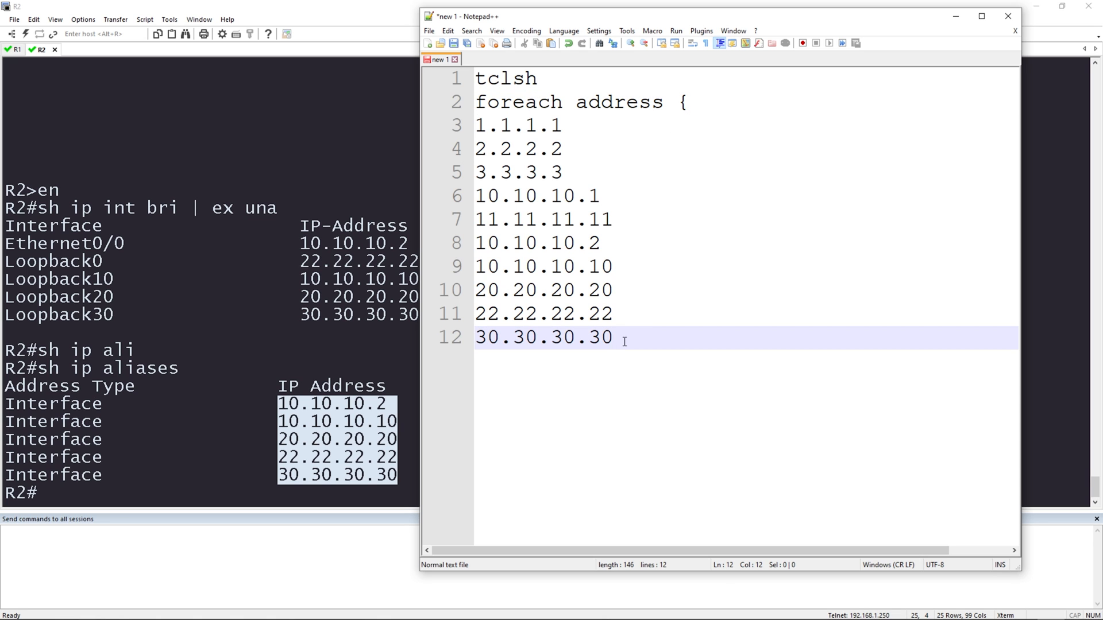
type("} {")
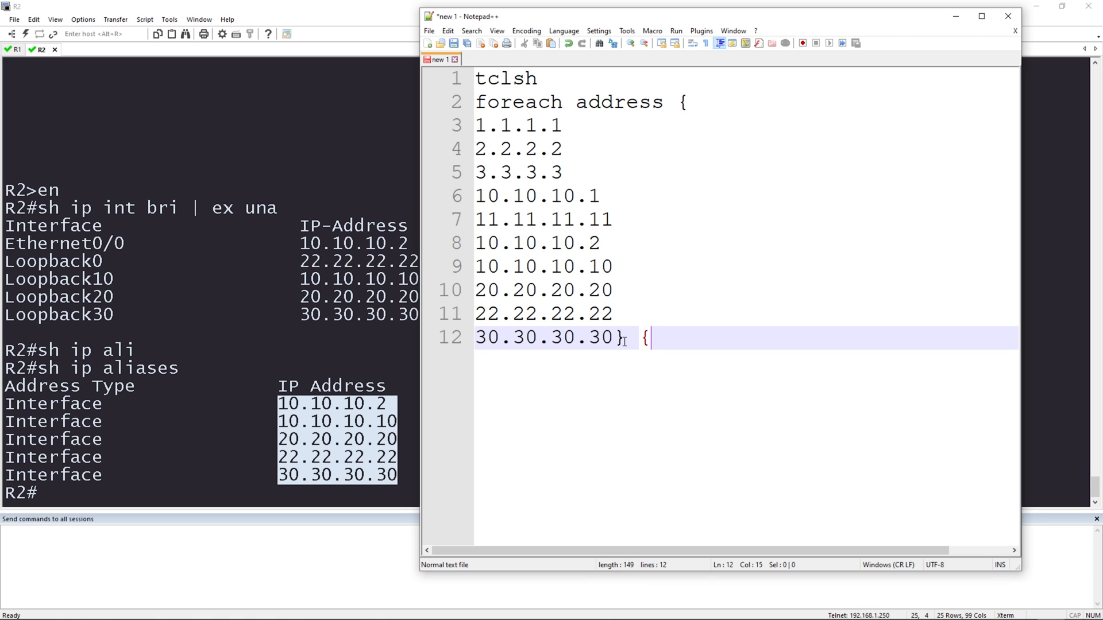
type("ping")
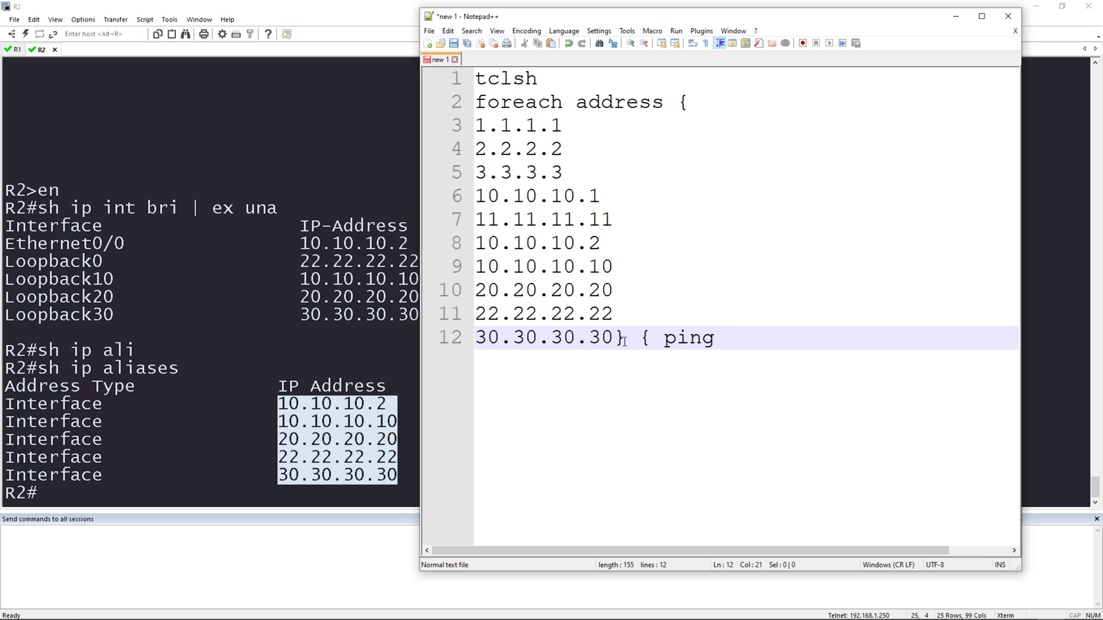
type("$adr")
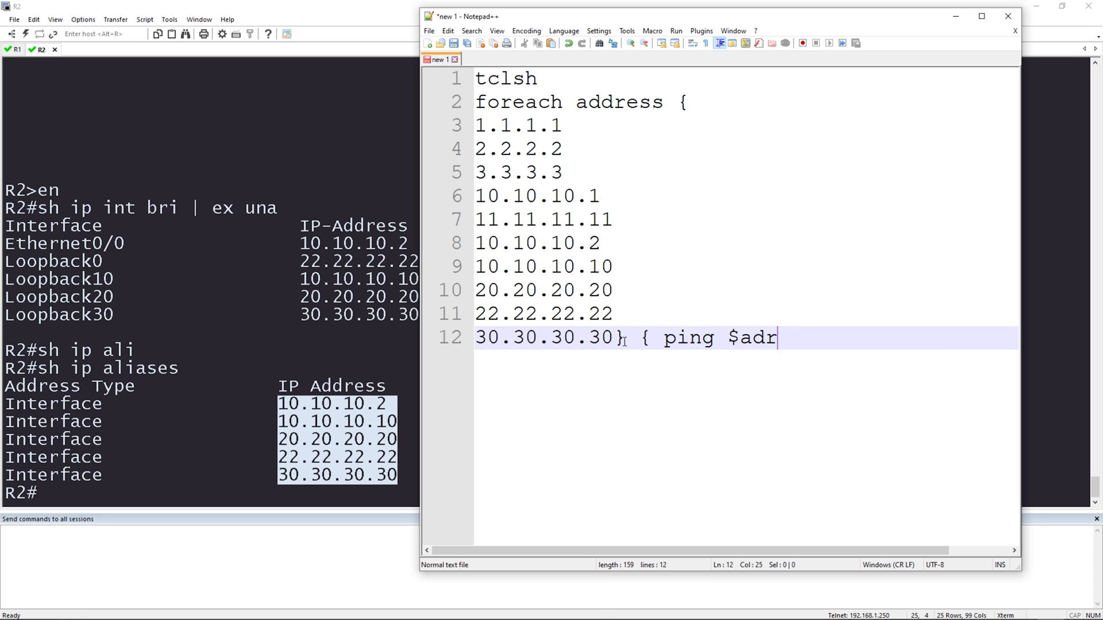
type("ress")
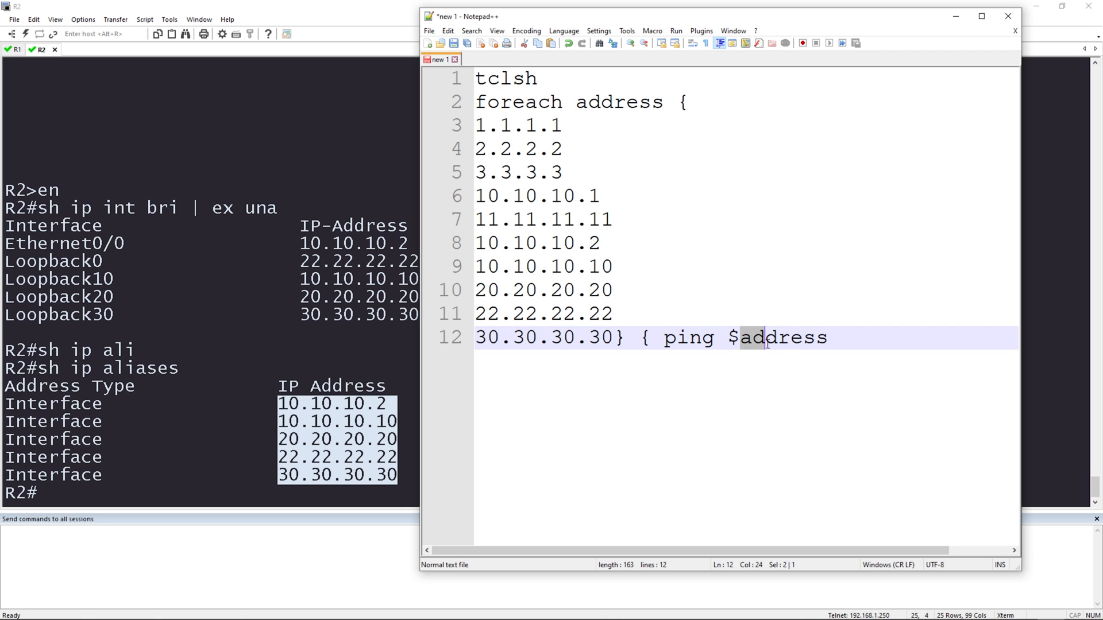
double_click(782, 338)
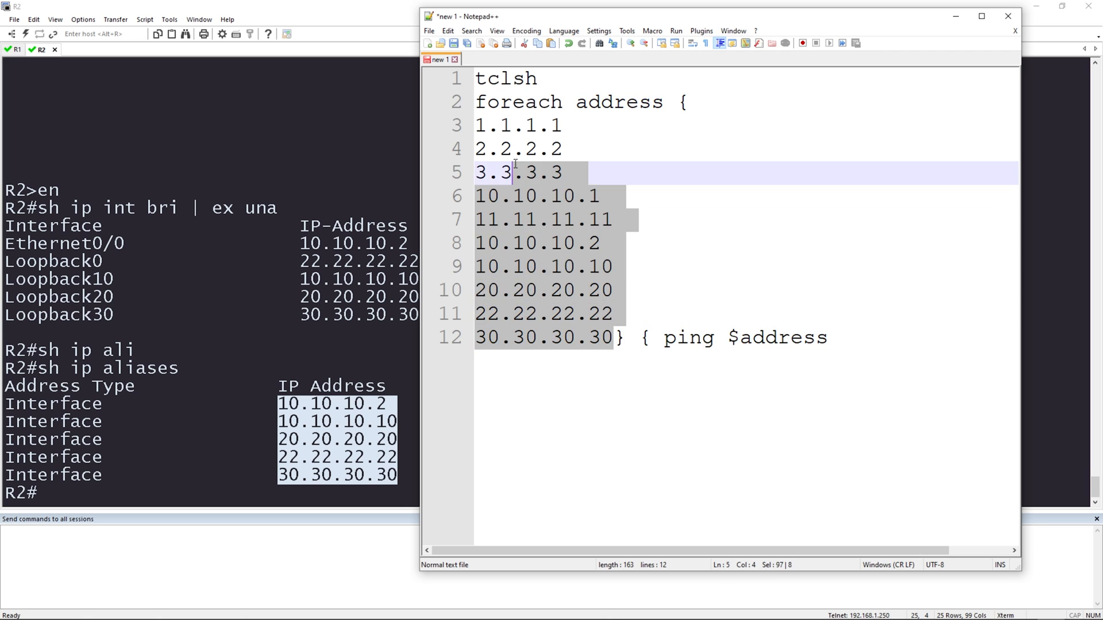
left_click(828, 338)
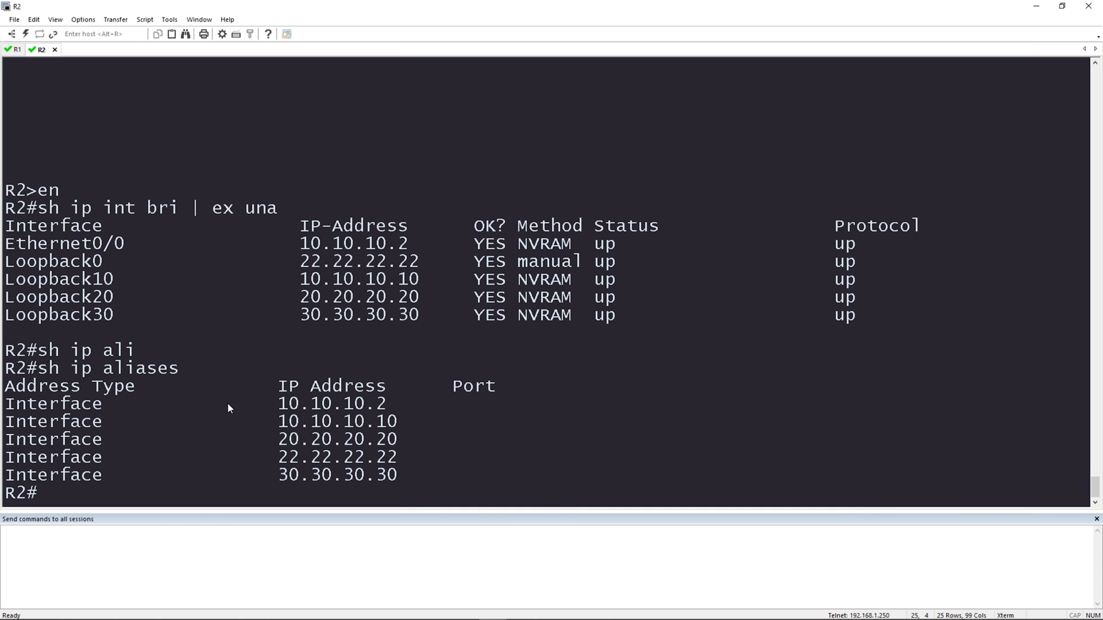
Step: Watch R1's foreach loop ping all ten addresses successfully, then leave the Tcl shell with tclquit
left_click(14, 49)
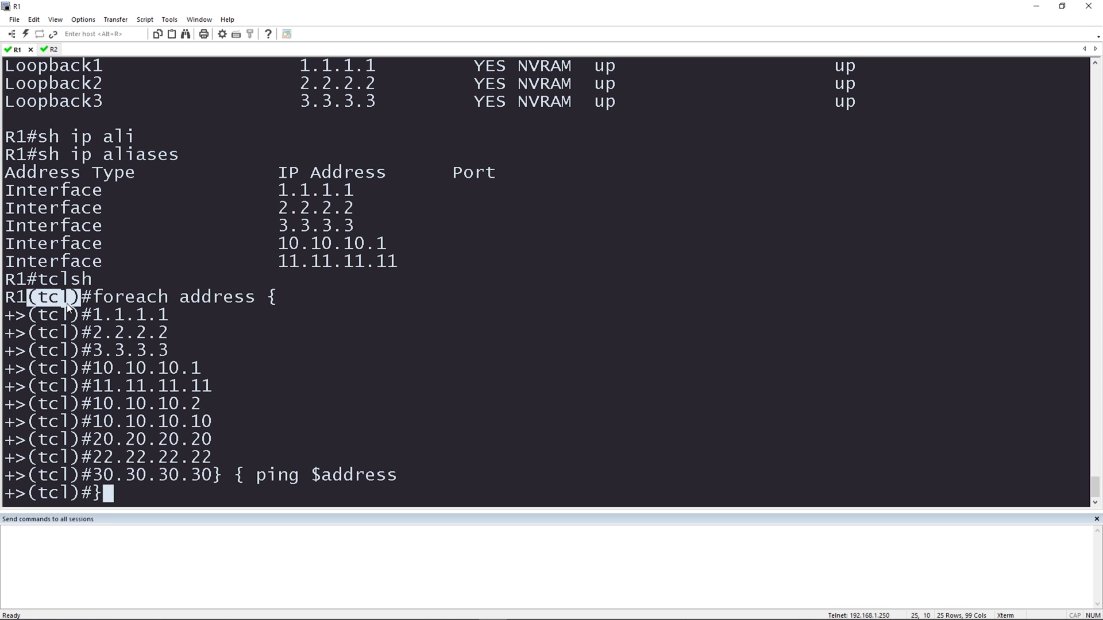
mouse_move(273, 480)
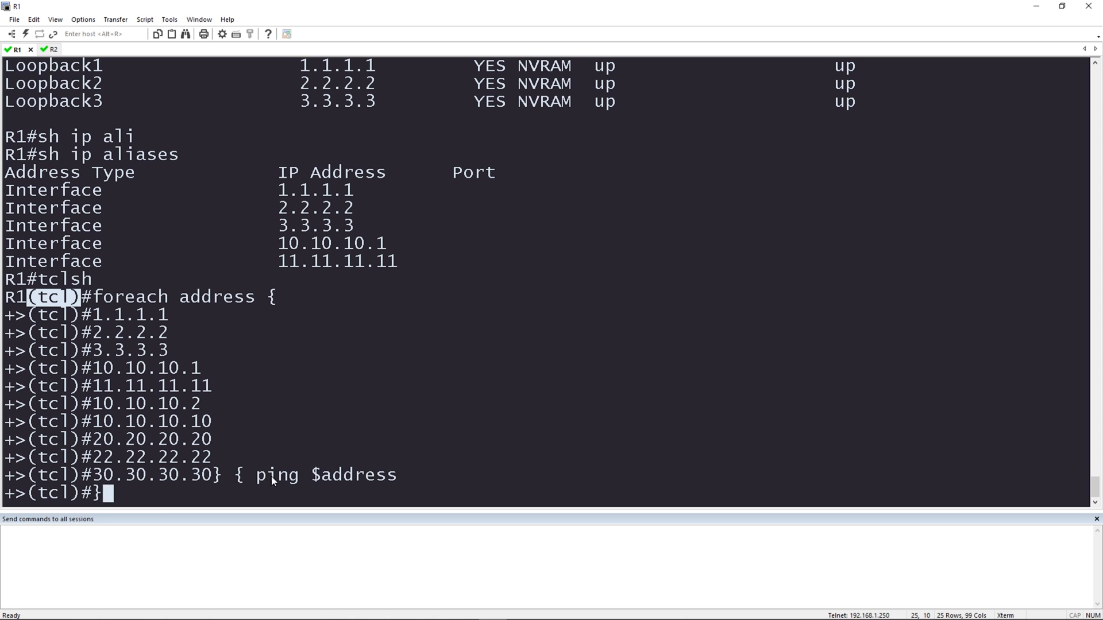
mouse_move(126, 495)
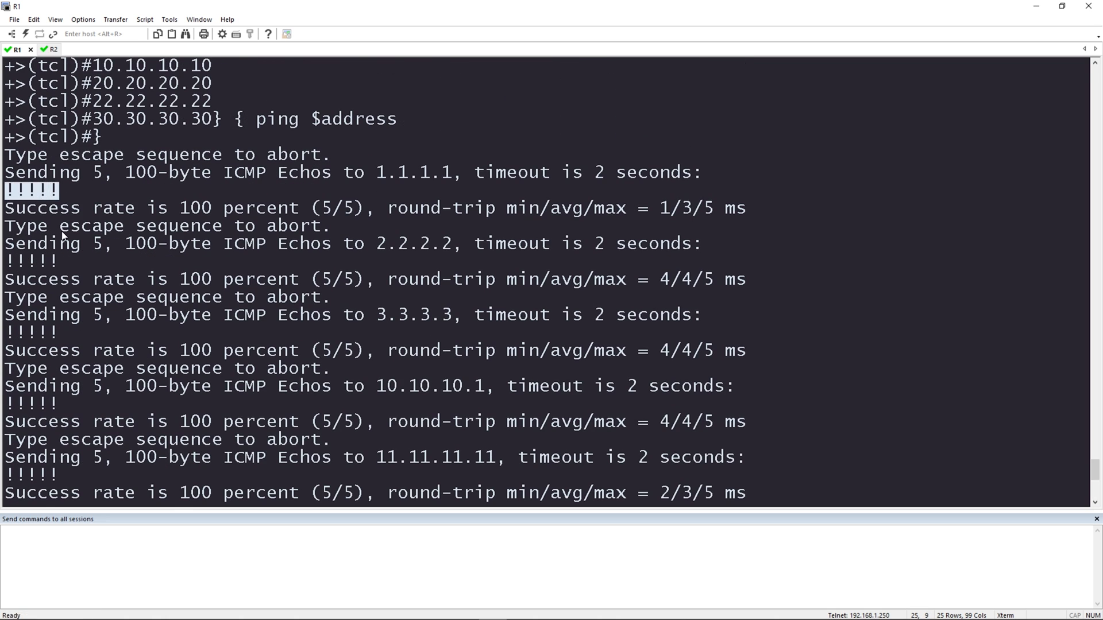
scroll("down", 3)
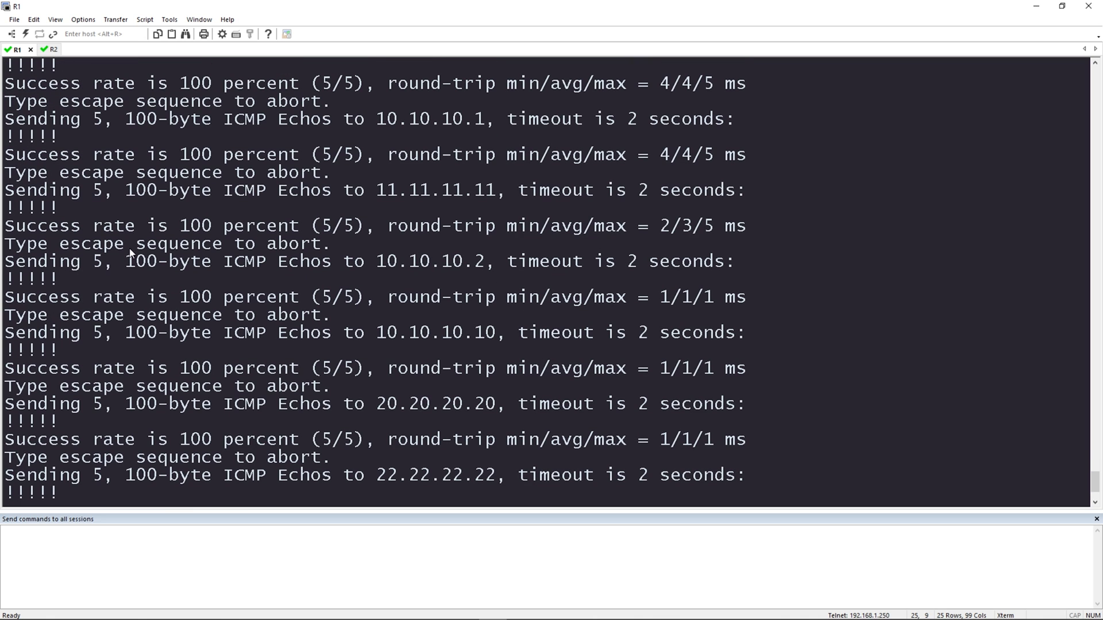
mouse_move(72, 184)
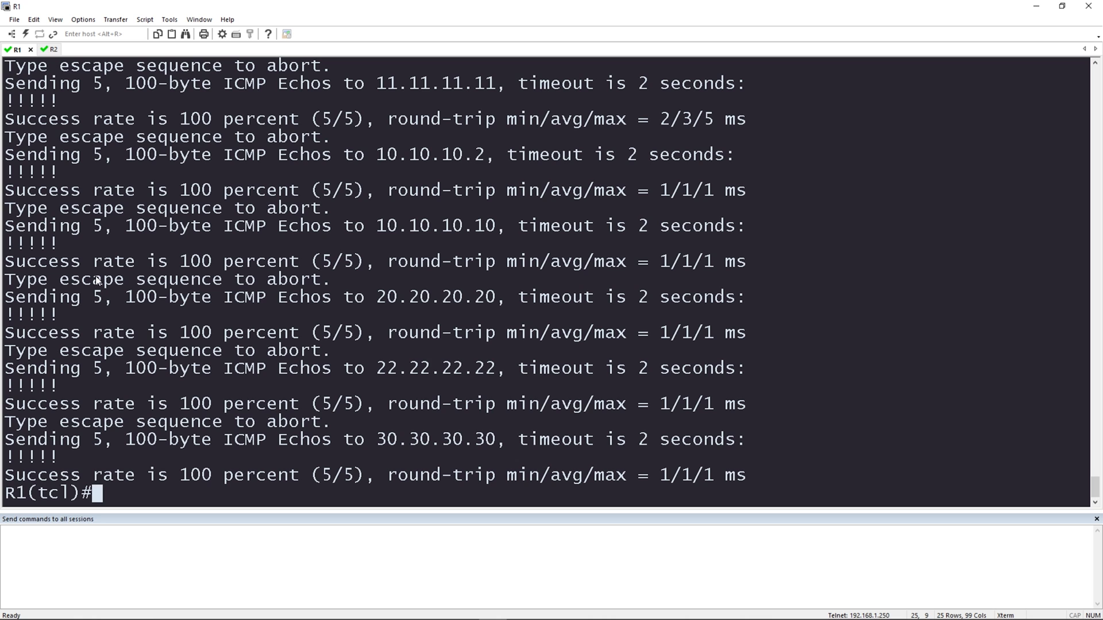
mouse_move(148, 497)
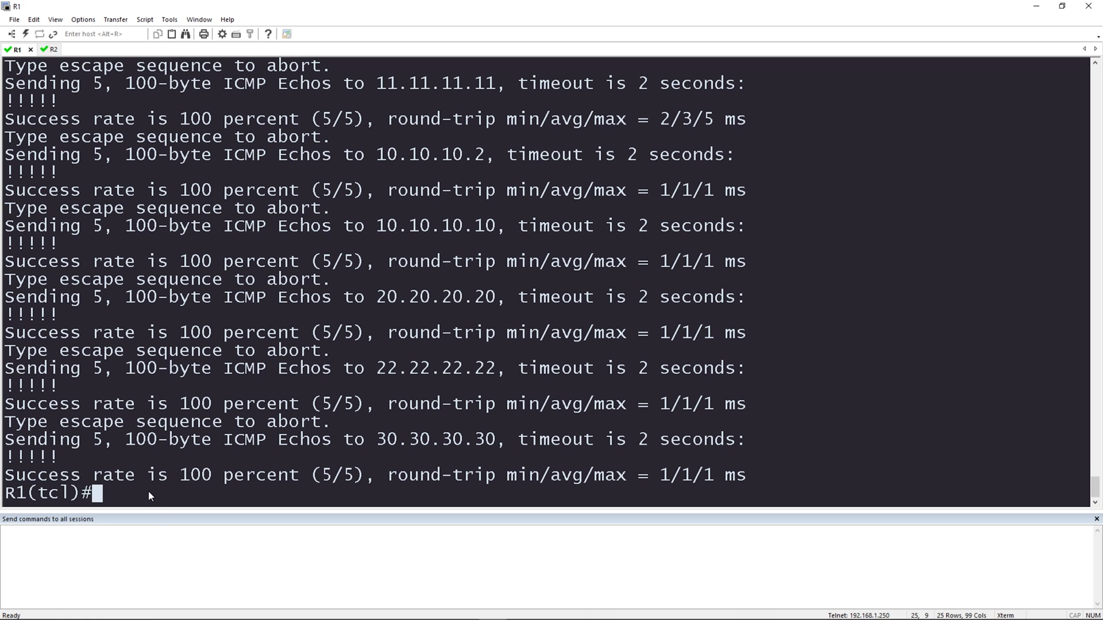
type("tclquit")
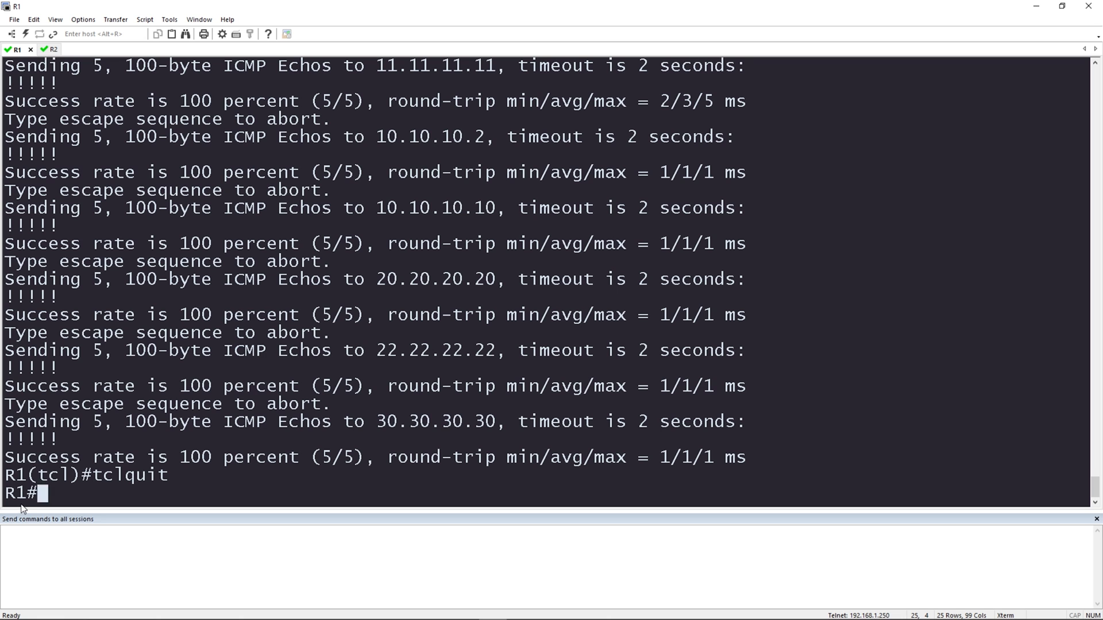
left_click(42, 49)
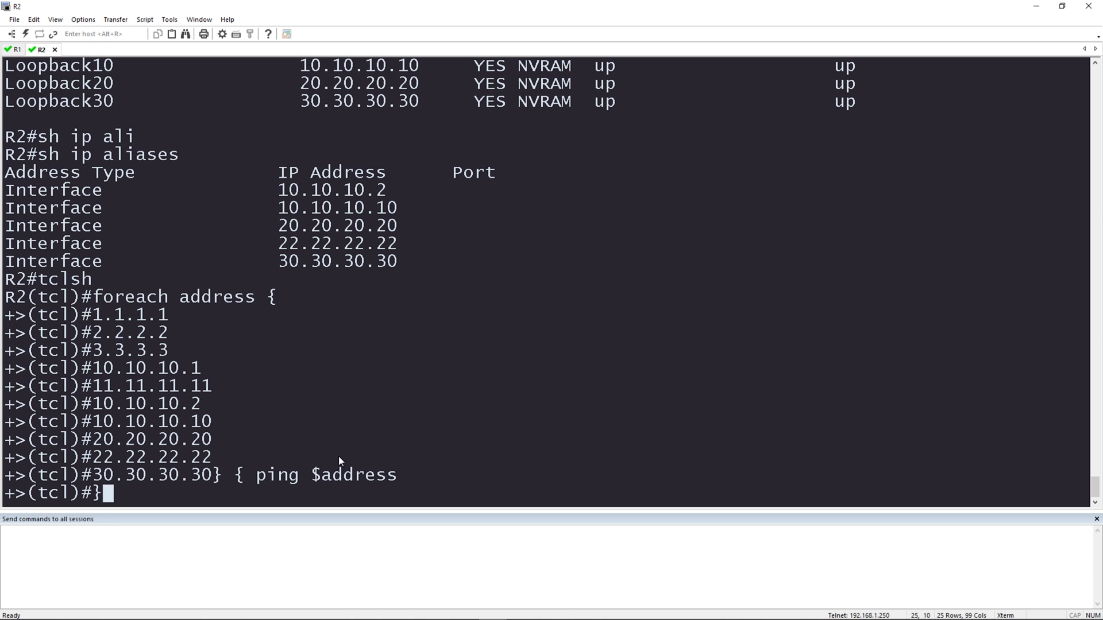
Step: Enter the same tclsh foreach ping loop on R2
double_click(46, 279)
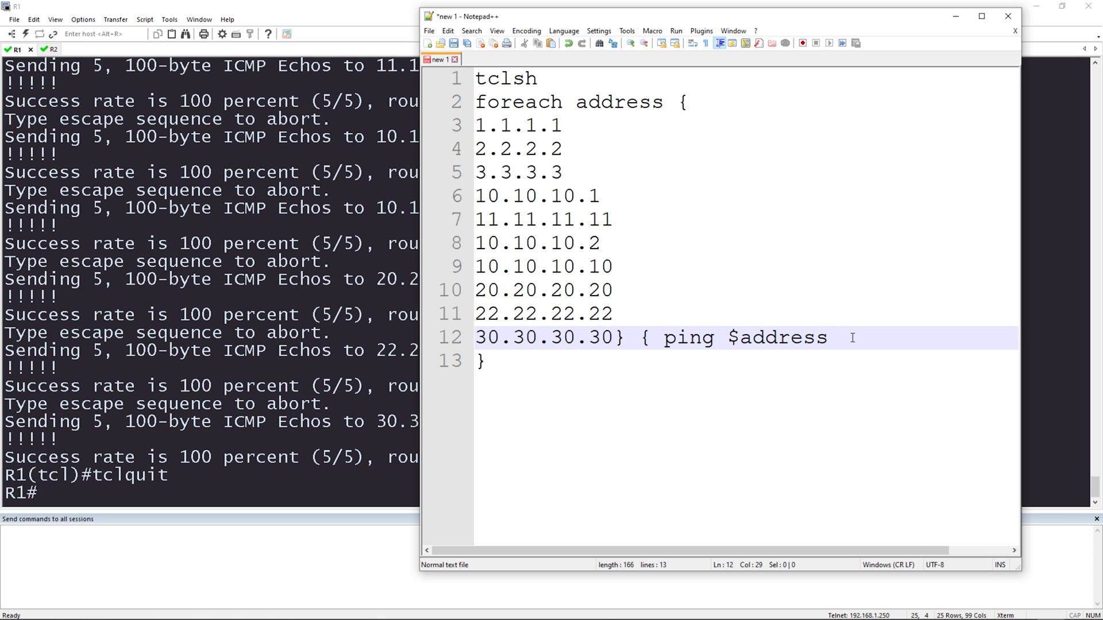
Step: Extend the script's ping command to 'ping $address source lo0'
type("source lo")
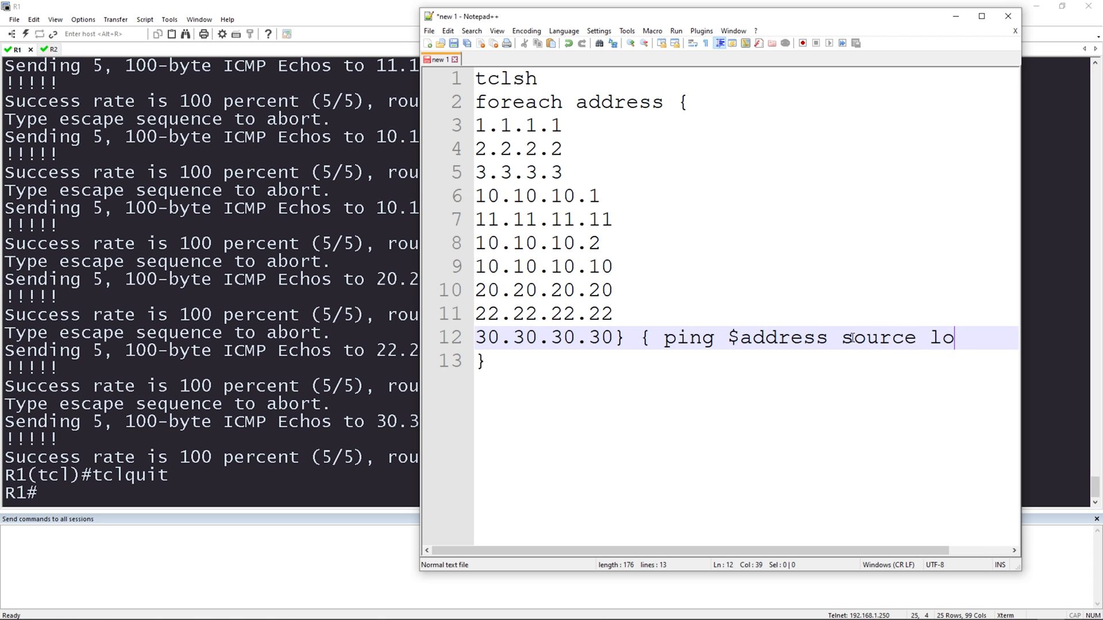
type("0")
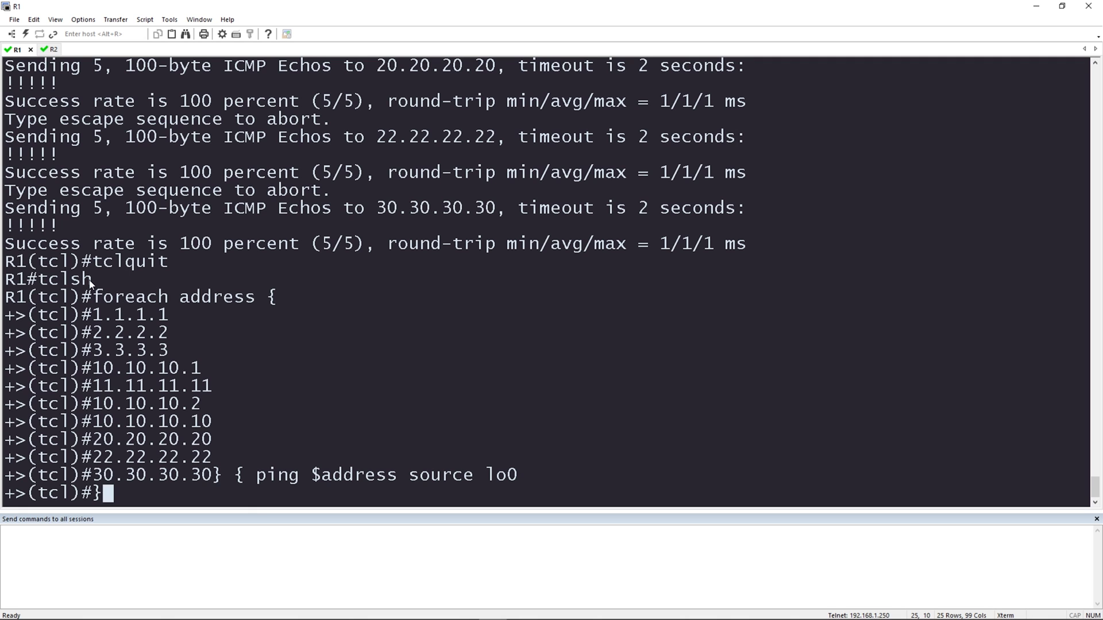
mouse_move(312, 479)
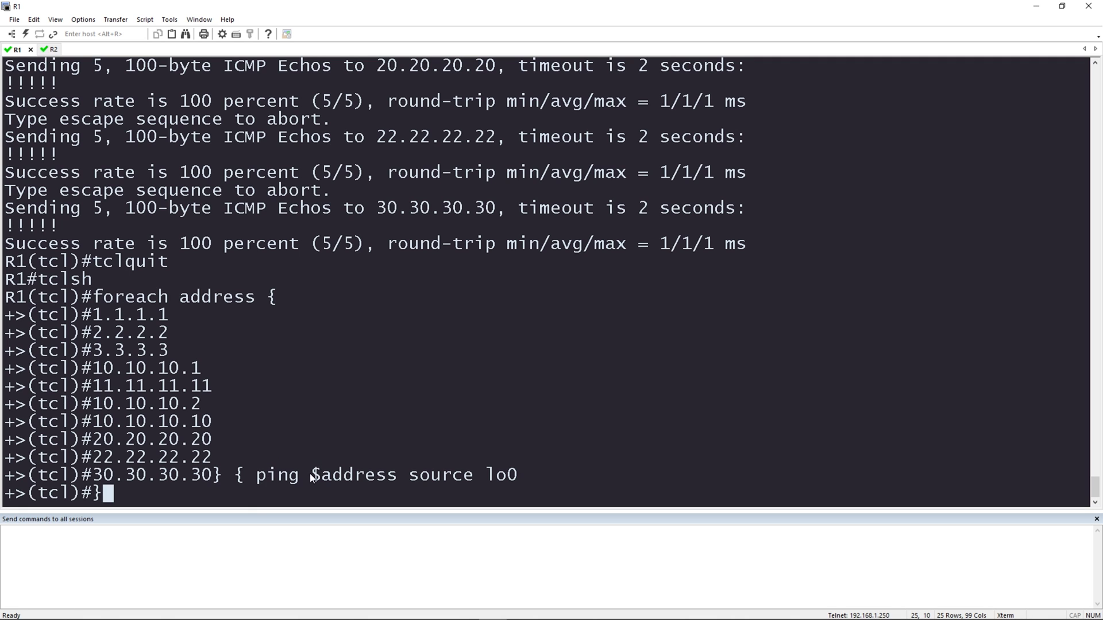
Step: Run the lo0-sourced loop on R1 and confirm pings from 11.11.11.11 all succeed
double_click(354, 474)
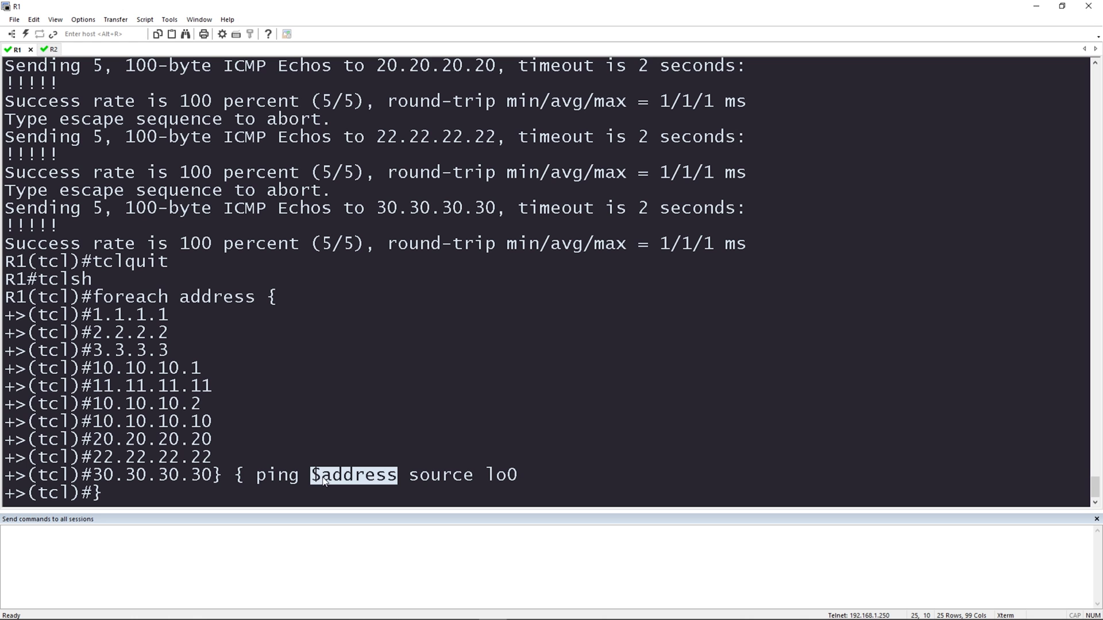
mouse_move(411, 486)
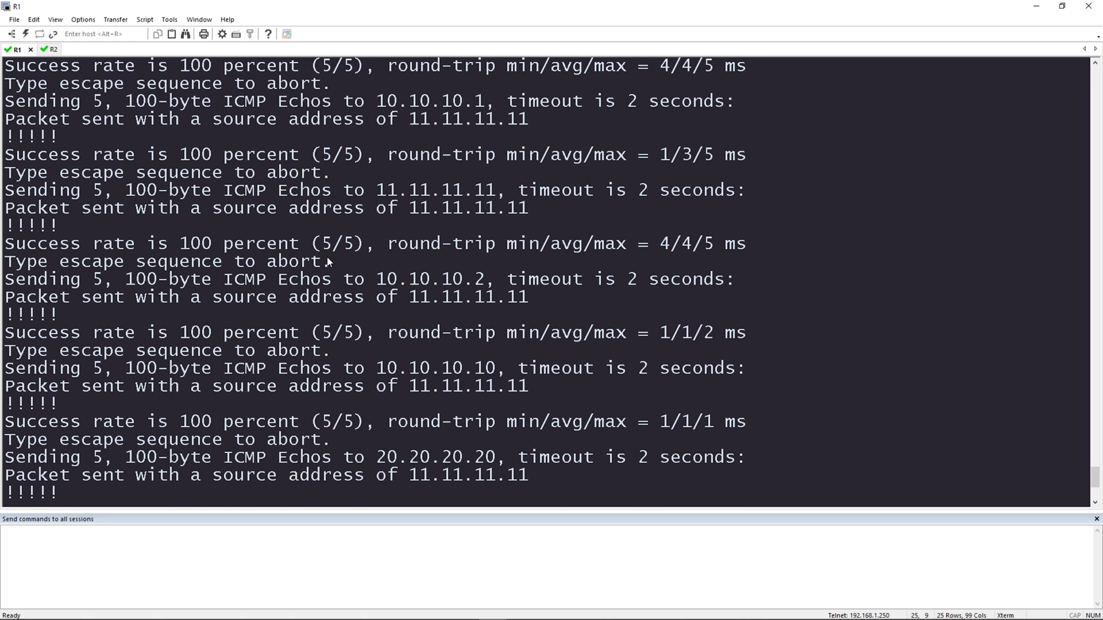
left_click_drag(211, 296, 507, 296)
type("tclquit")
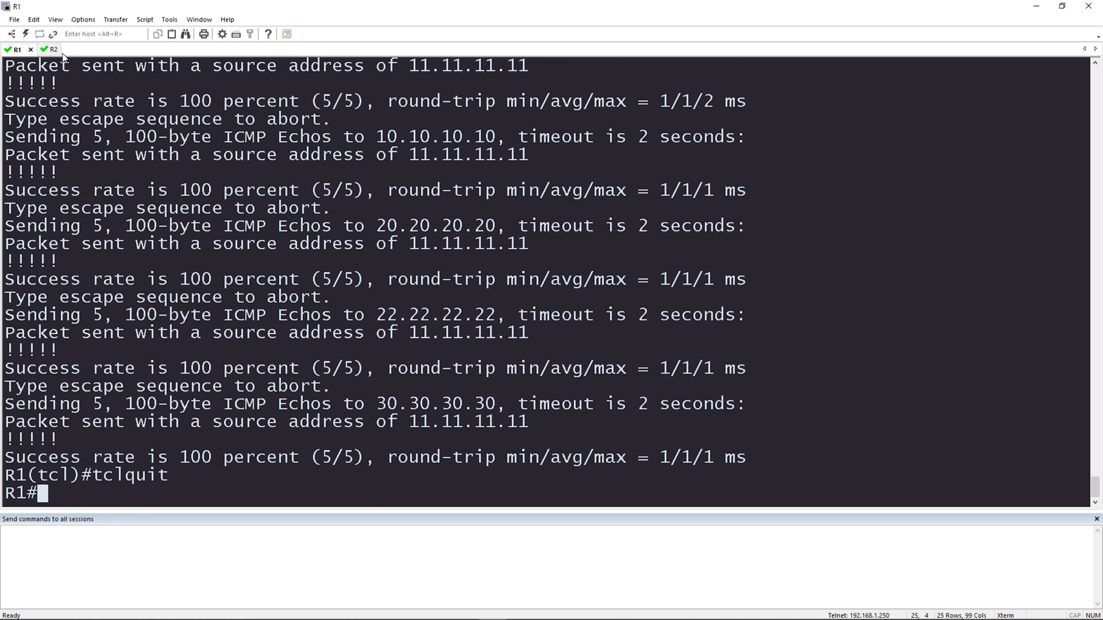
Step: Run the lo0-sourced loop on R2, confirm pings from 22.22.22.22 succeed, then tclquit
left_click(50, 49)
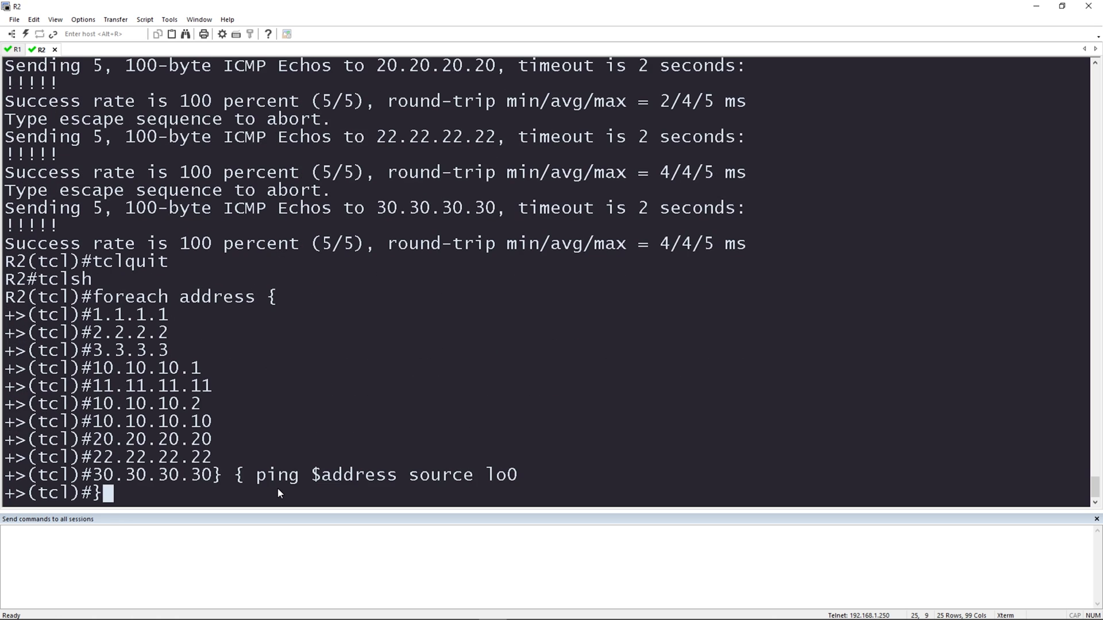
key("Return")
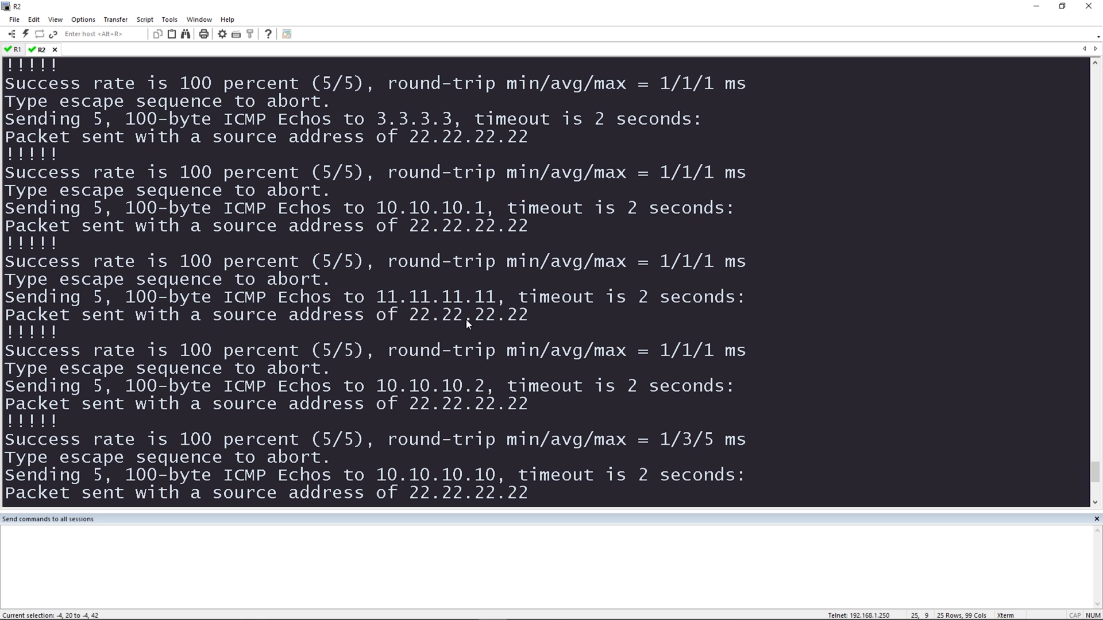
left_click_drag(213, 315, 527, 315)
type("t")
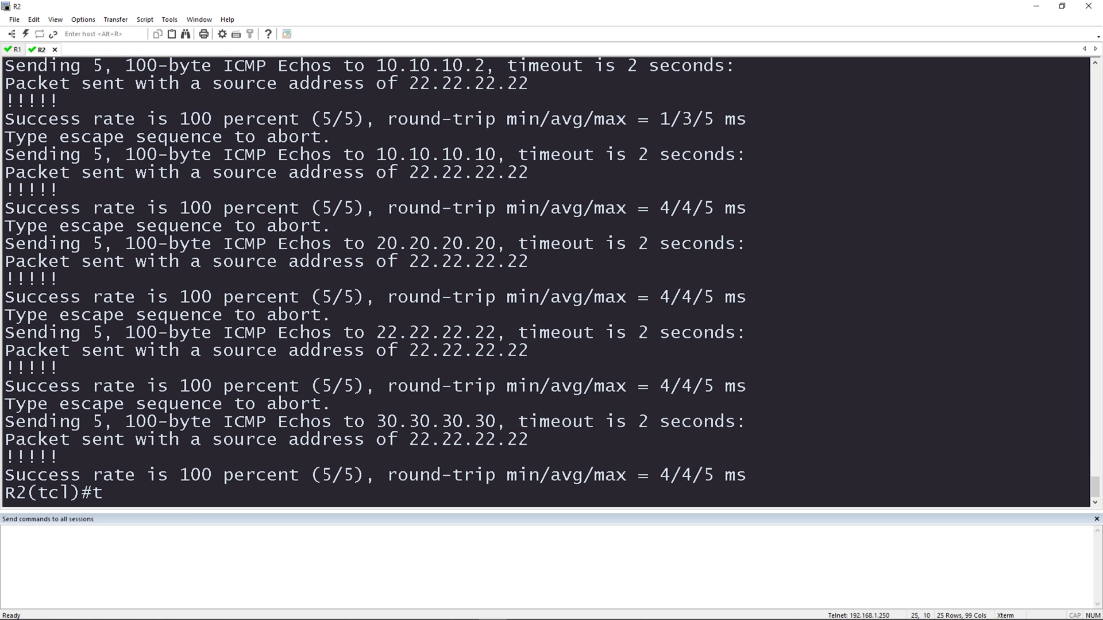
type("clquit")
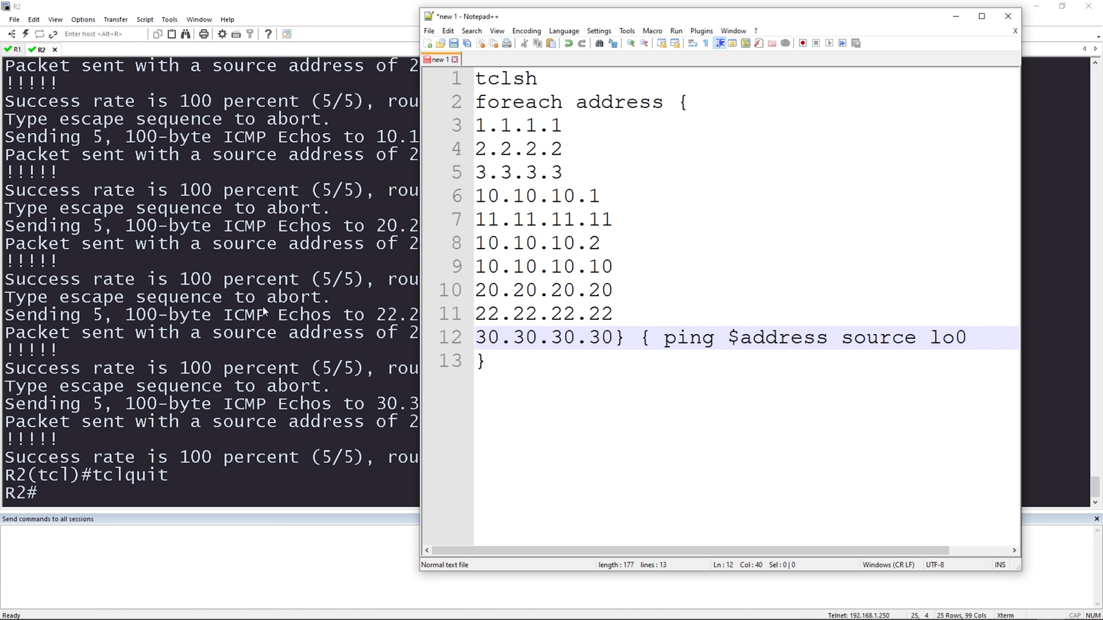
mouse_move(122, 358)
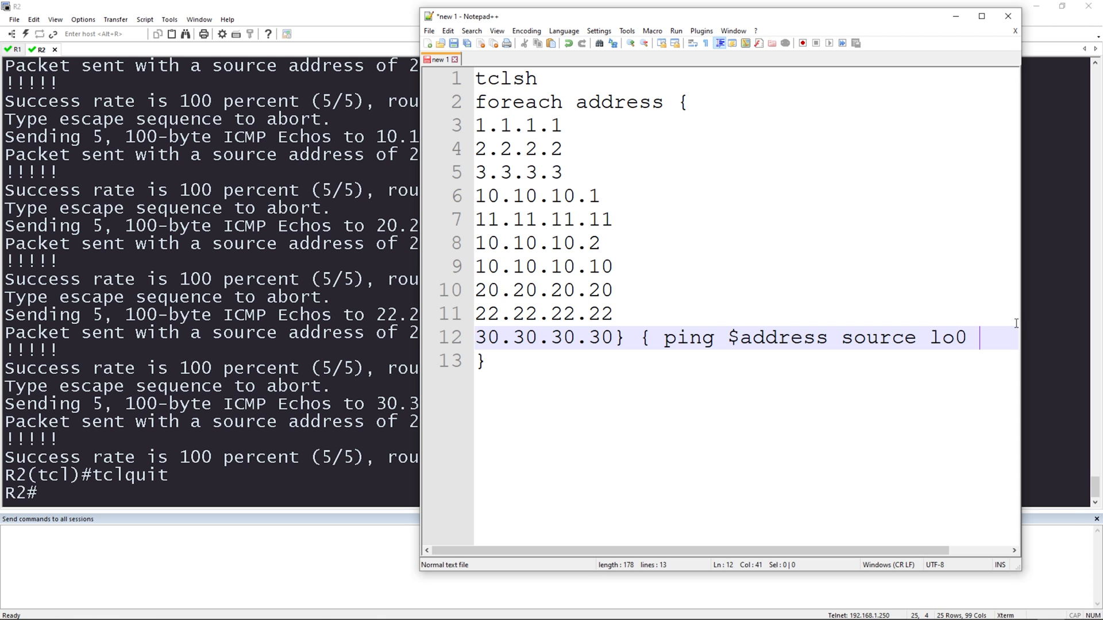
Step: Append 're 2' to the ping command and copy the whole script
type("re 2")
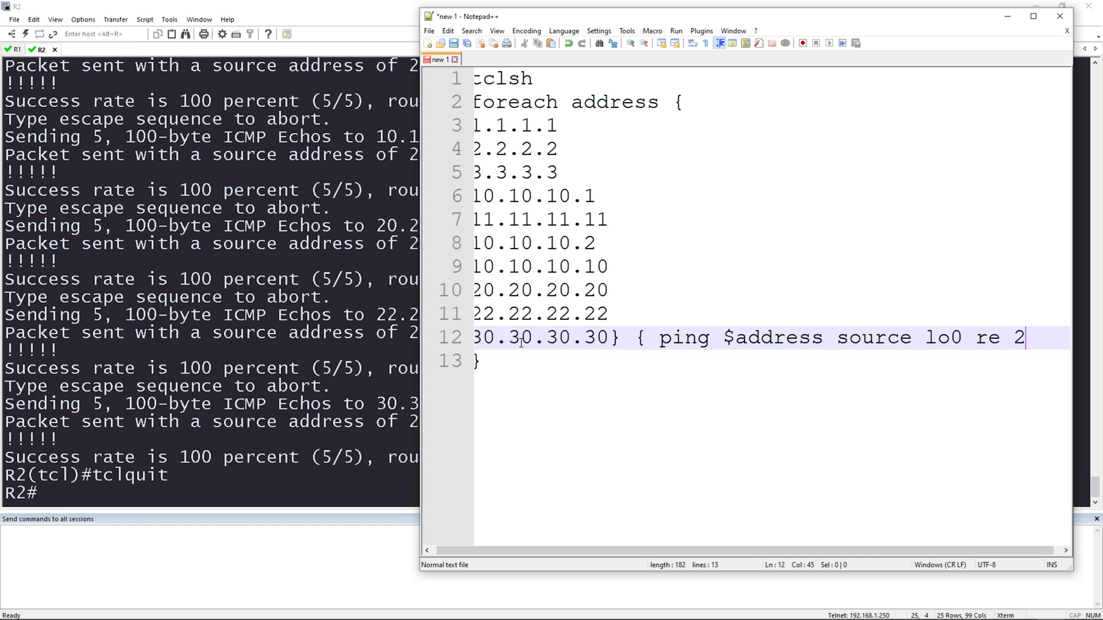
key("ctrl+a")
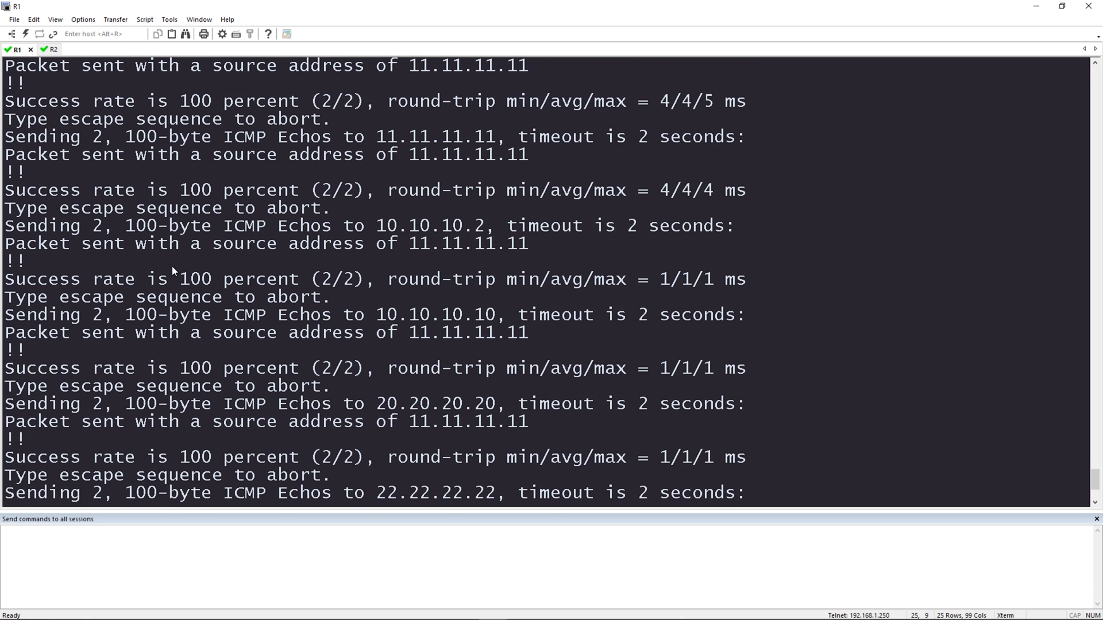
Step: Run the repeat-2 loop on R1, confirm 'Sending 2' echoes all succeed, then tclquit
scroll("down", 3)
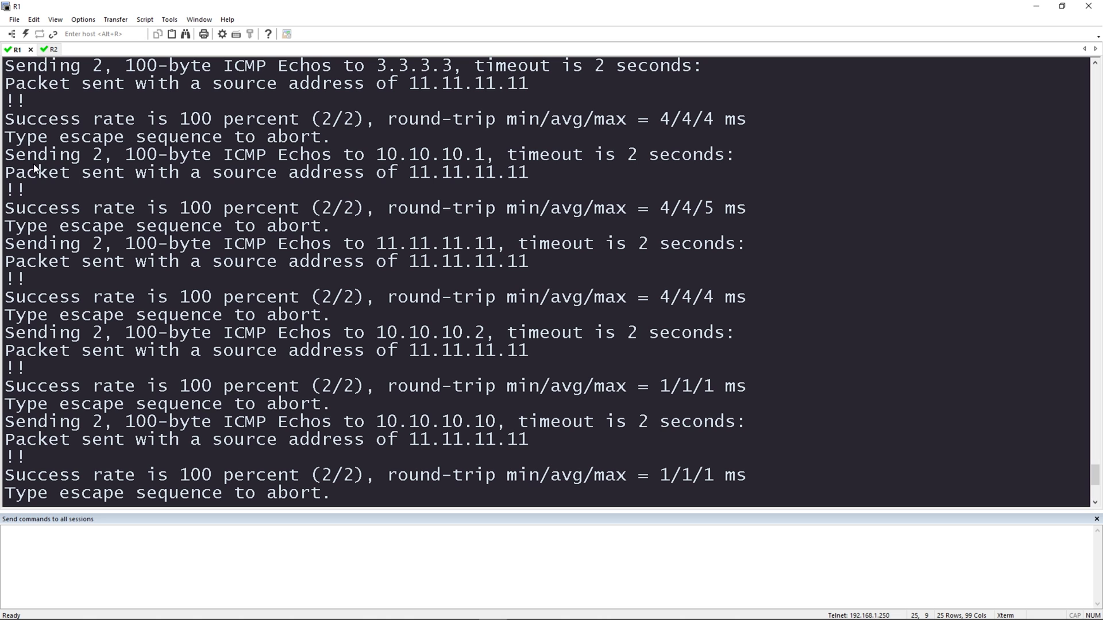
double_click(30, 154)
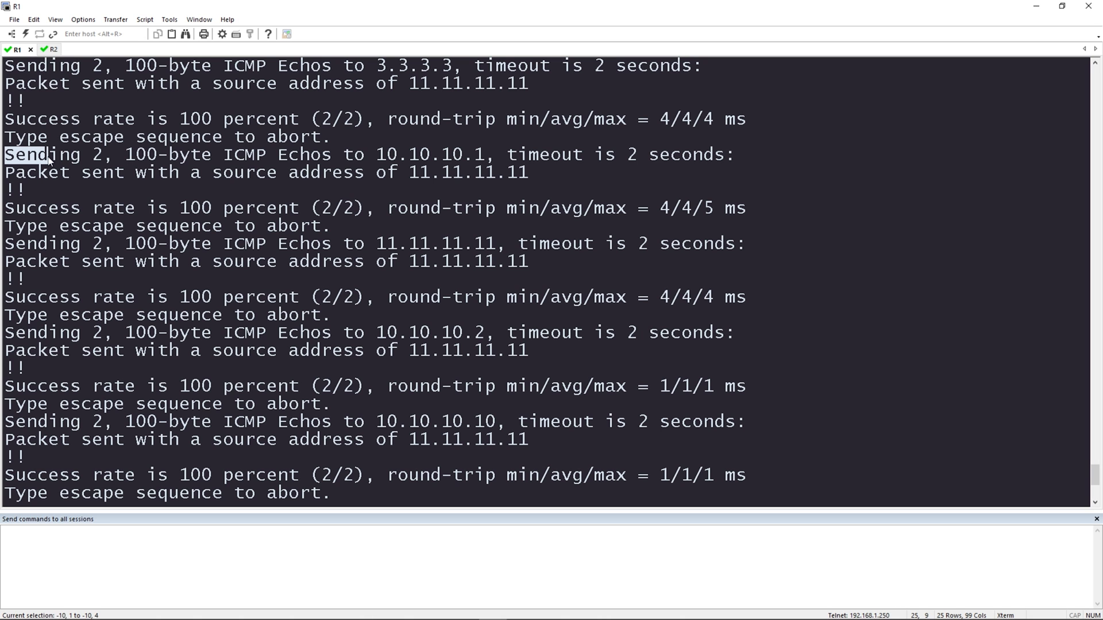
left_click_drag(28, 154, 221, 154)
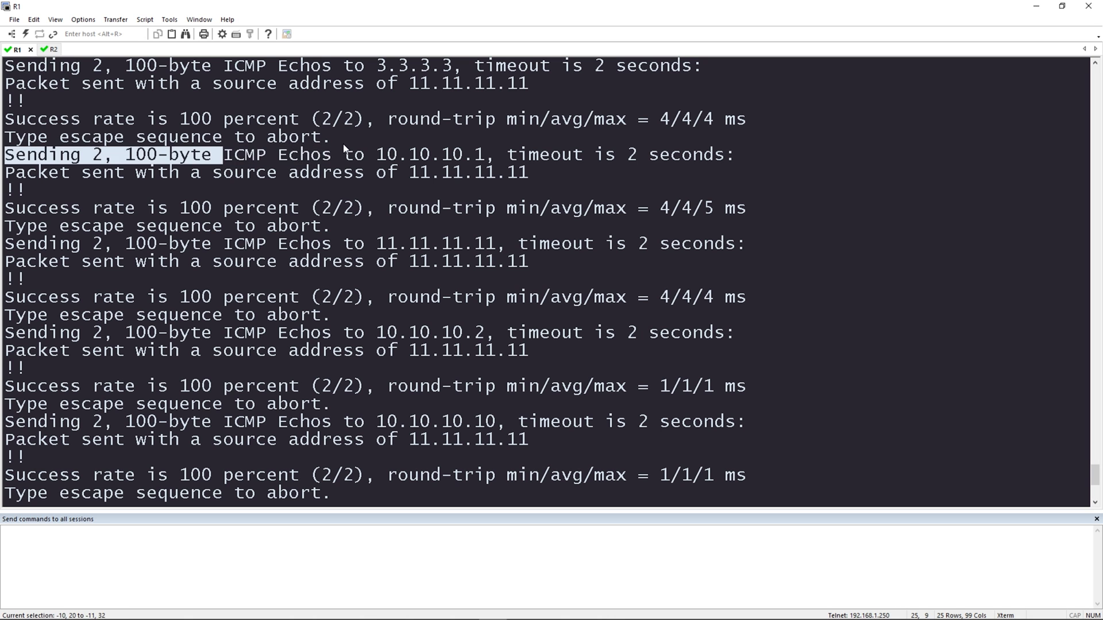
scroll("down", 3)
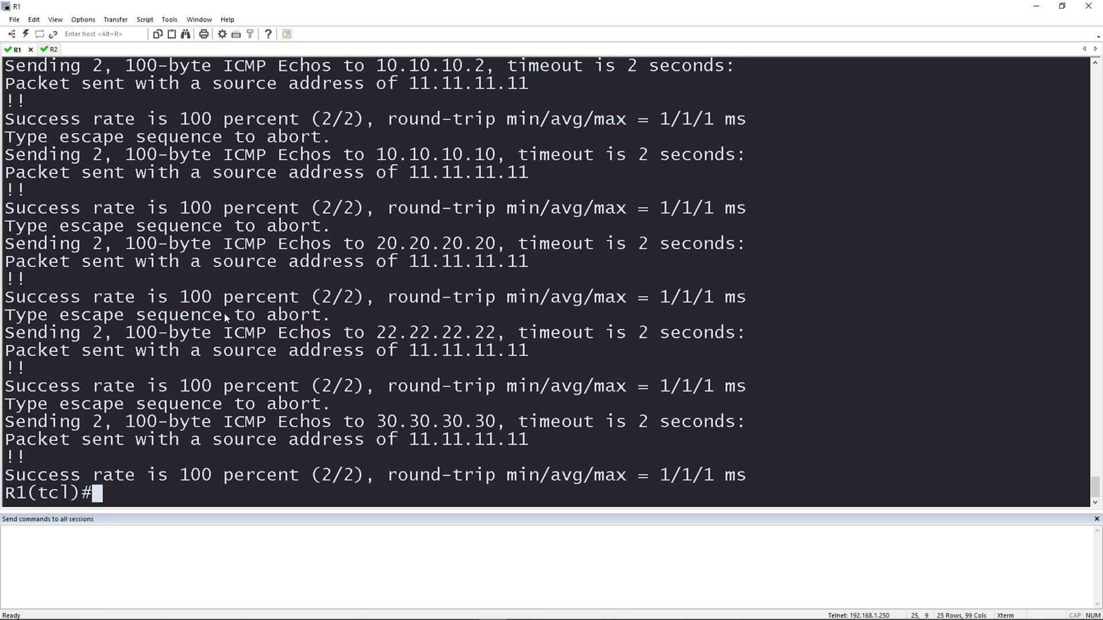
type("tclquit")
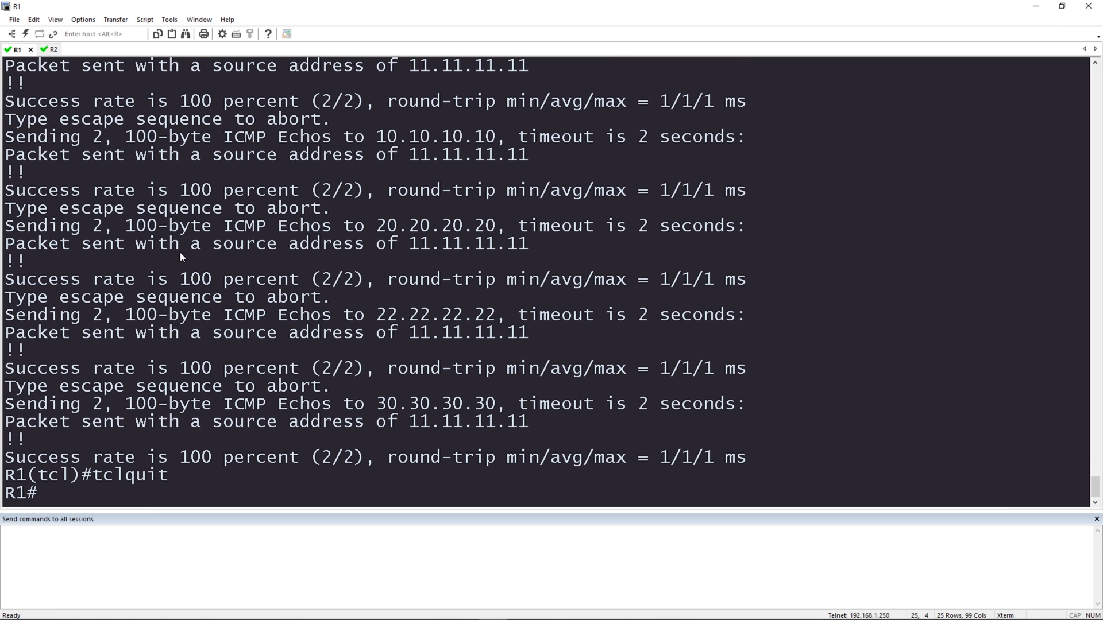
left_click(49, 49)
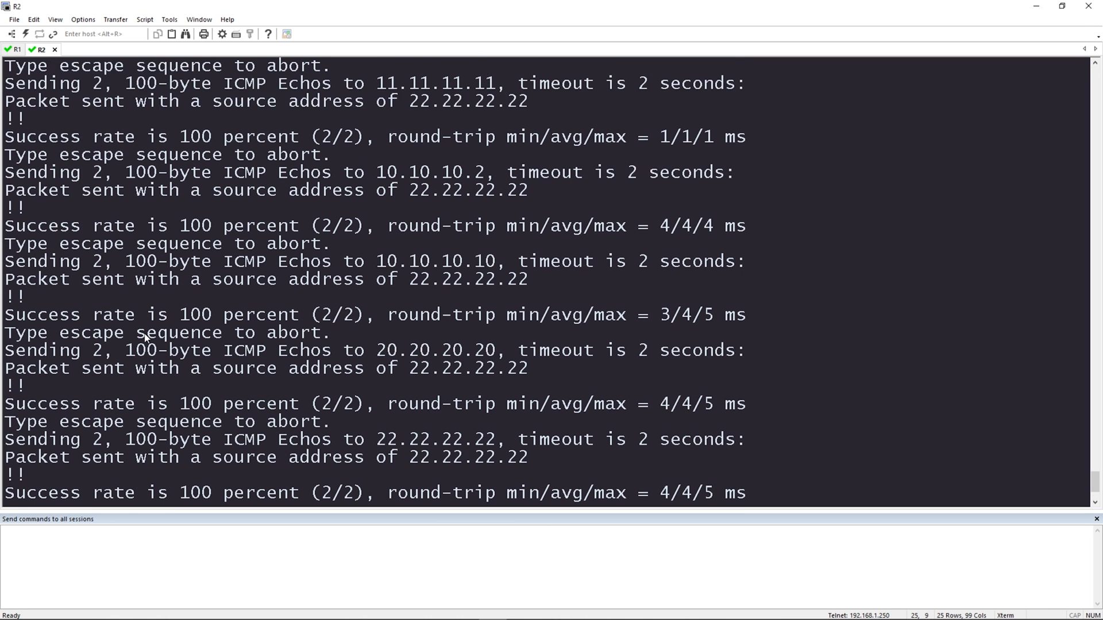
Step: Scroll down R2's session to follow the two-echo ping results from 22.22.22.22
scroll("down", 3)
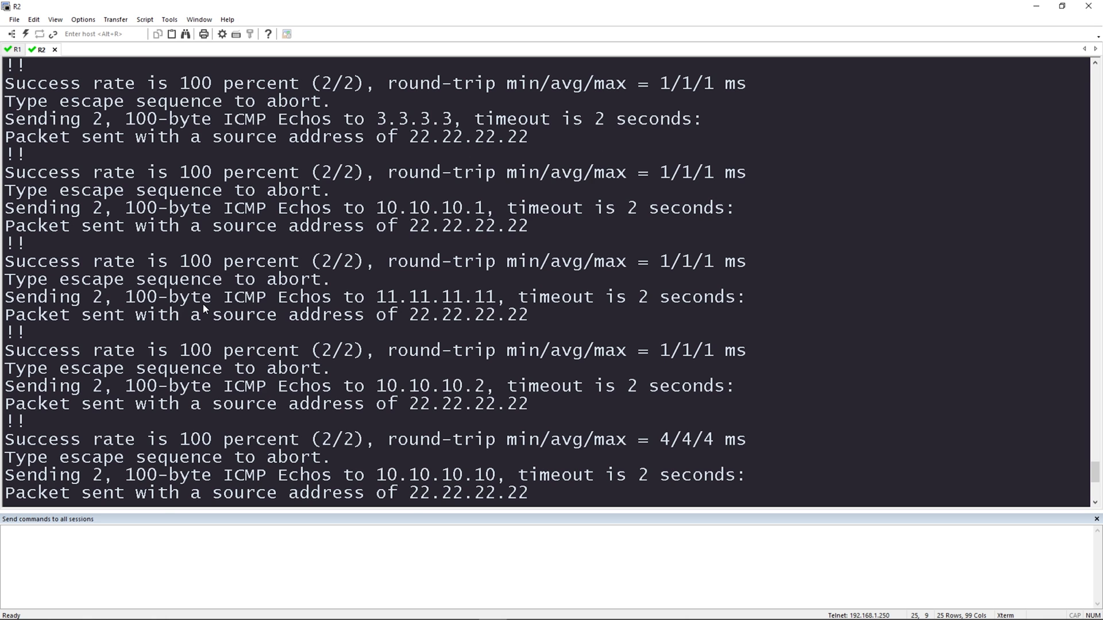